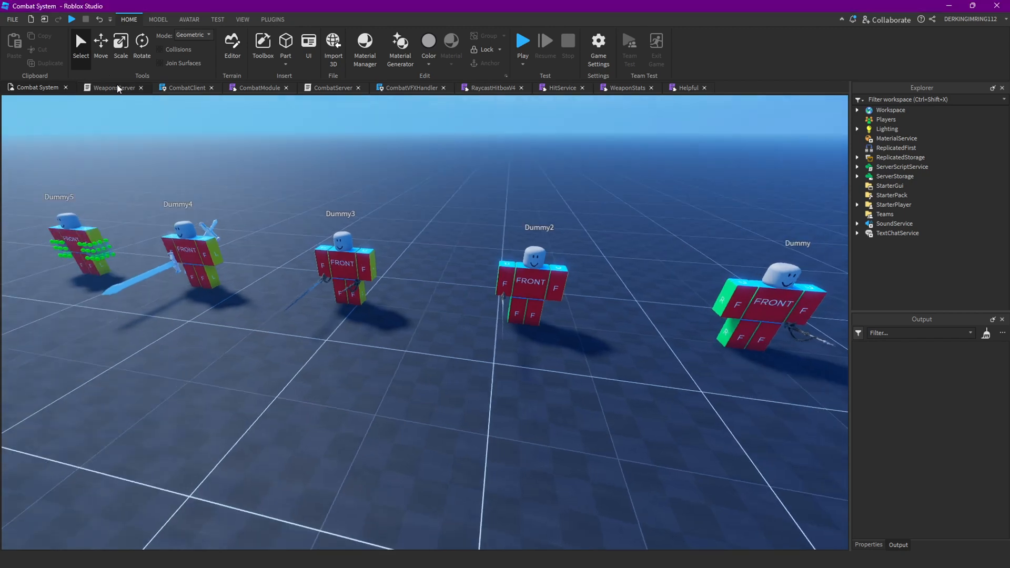
Add an EquipAnims(plr).Stopped handler with an if char:GetAttribute("Stunned") then block below the Equipped marker.
left_click(114, 88)
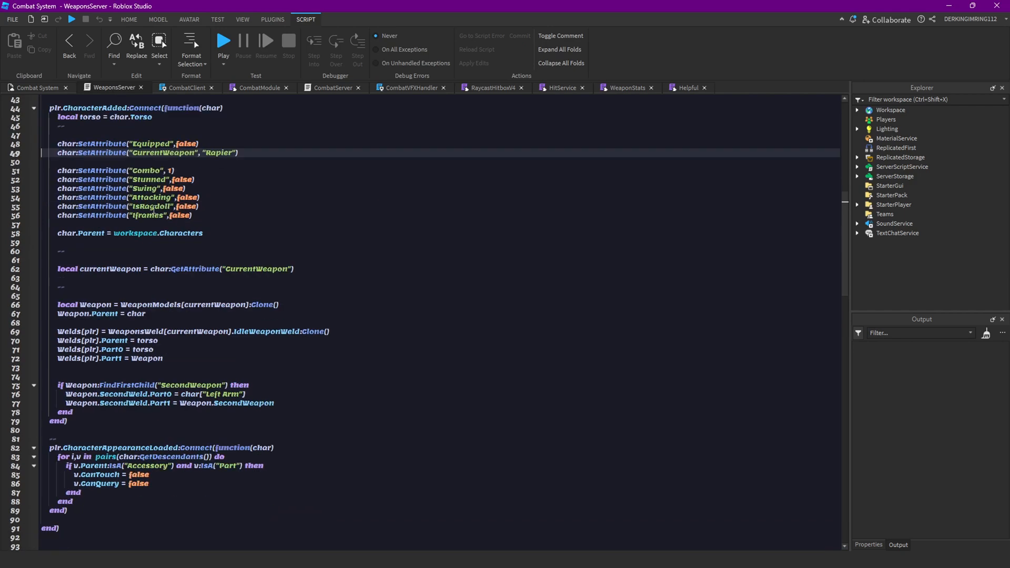
scroll("down", 3)
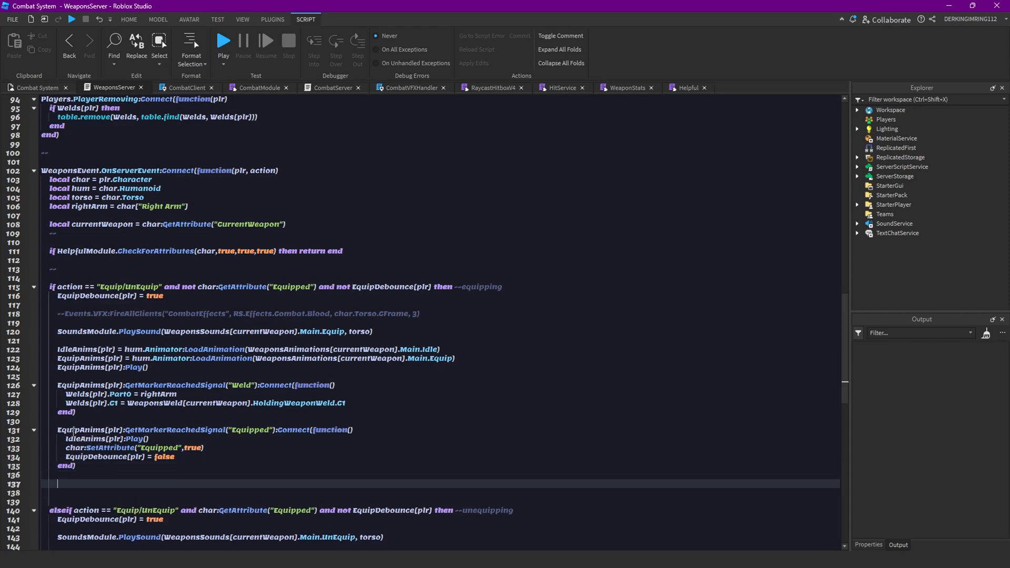
scroll("down", 3)
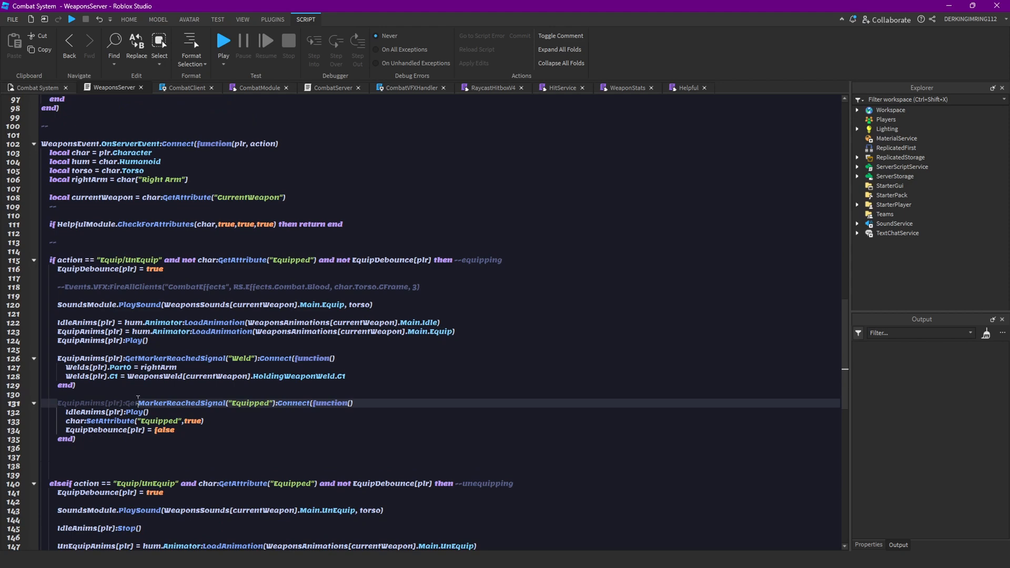
left_click(68, 456)
type("EquipAnims[plr")
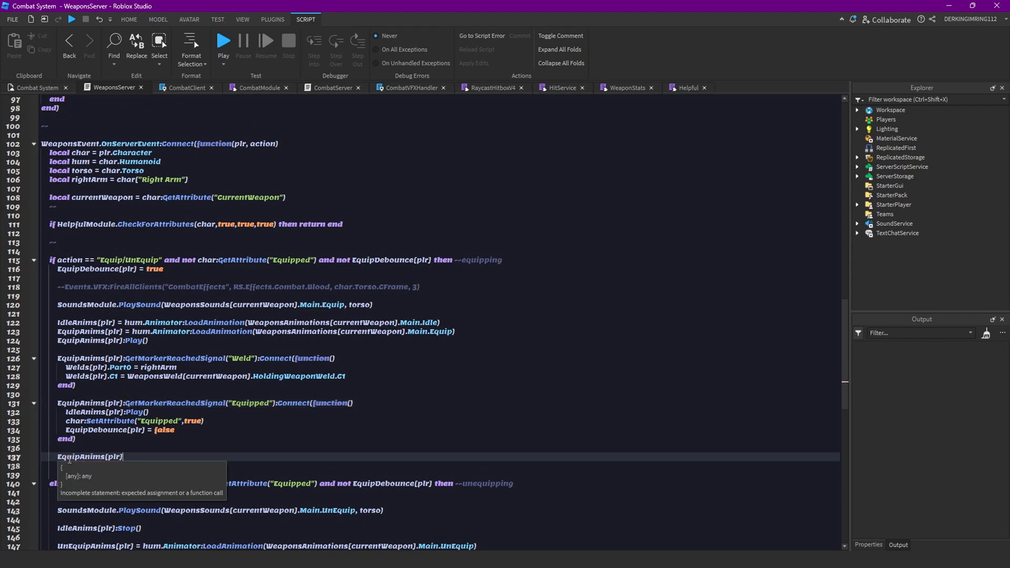
type(".St")
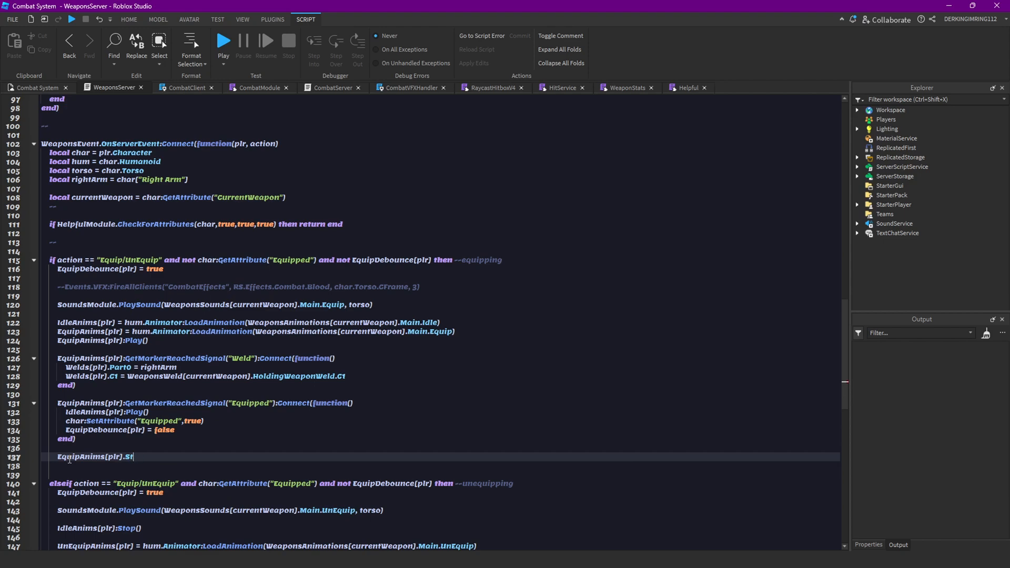
type("opped:")
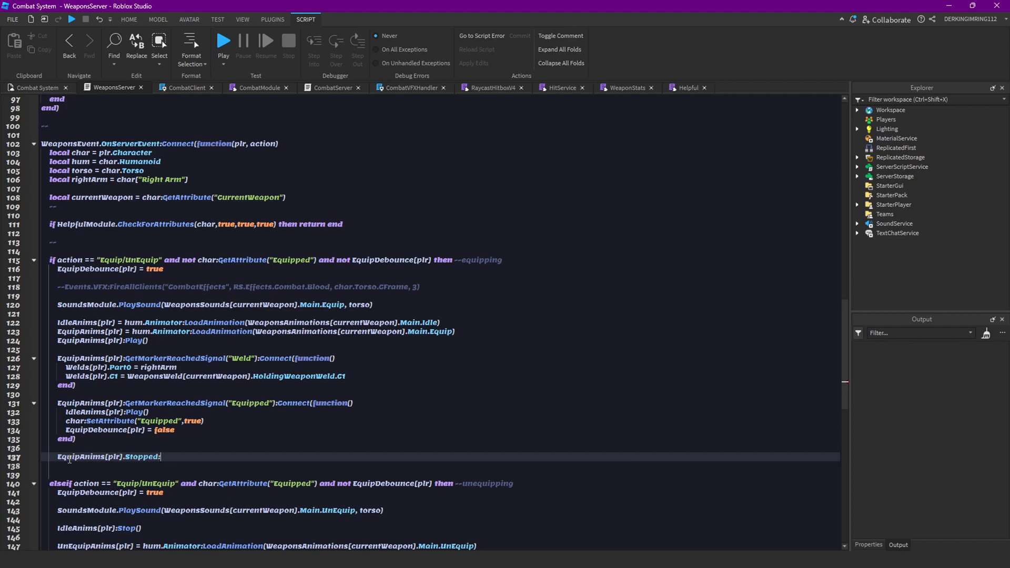
type("Conect")
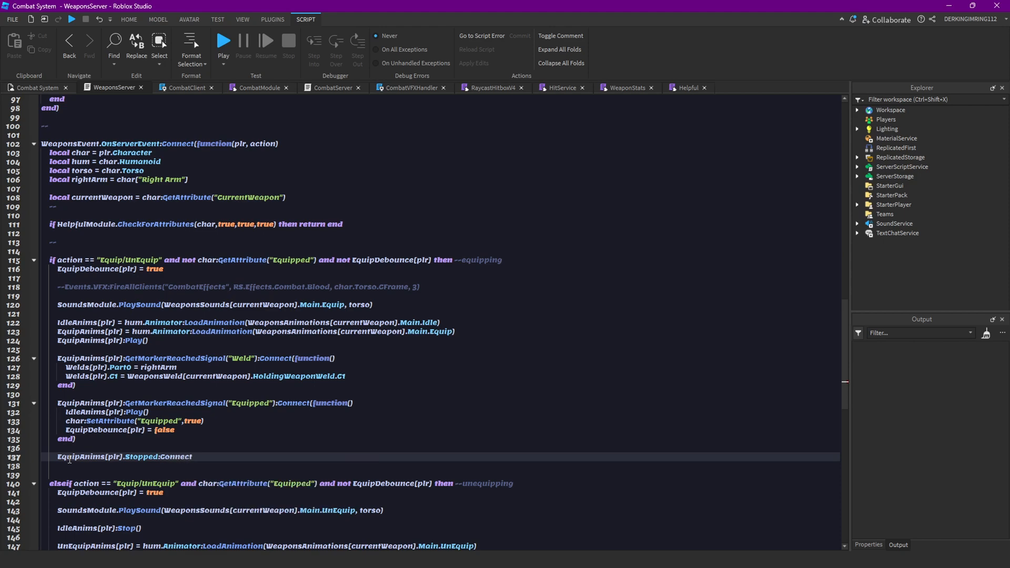
type("(function()")
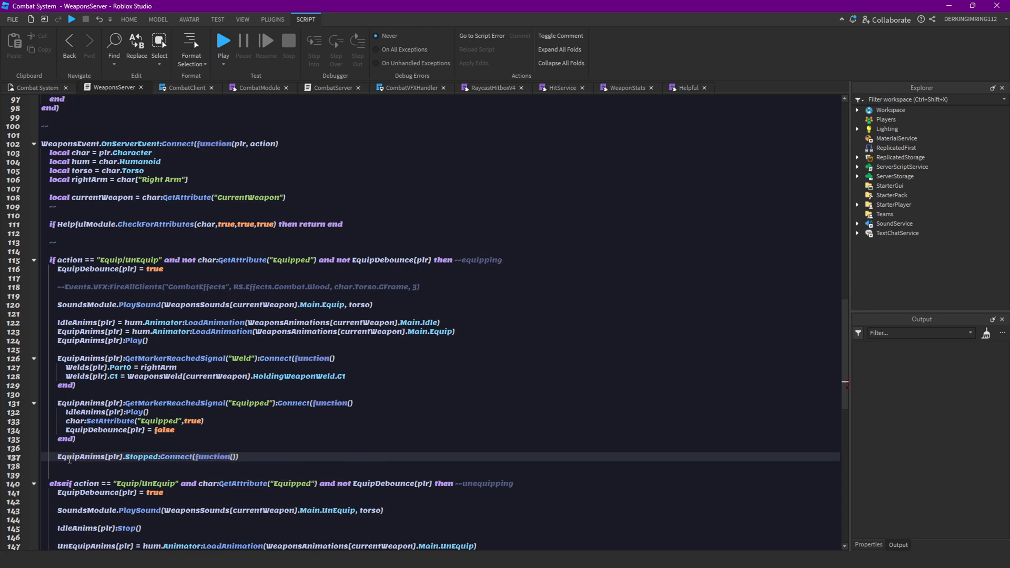
type("if char:GetAttribute(\"Stunned")
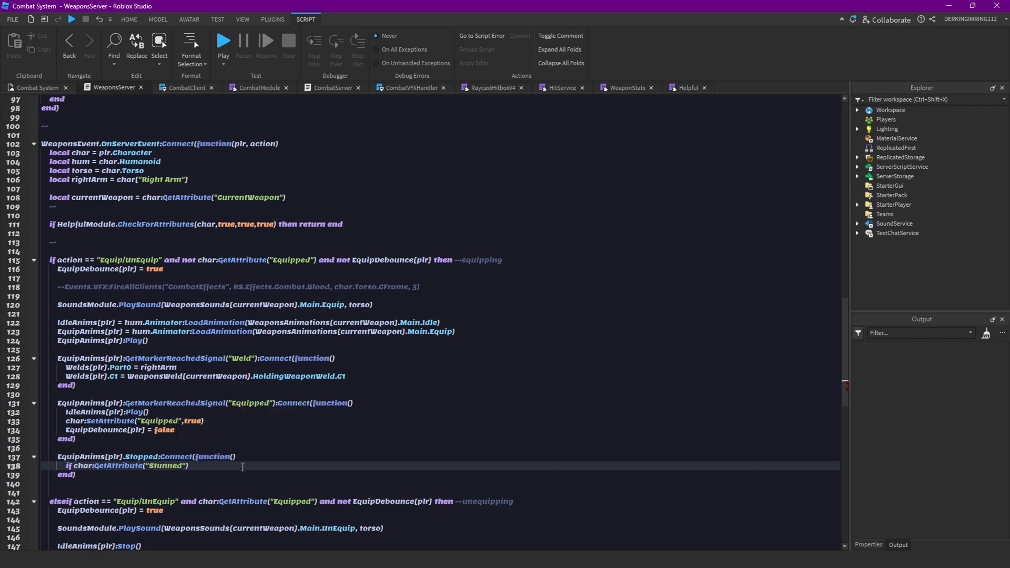
type("then")
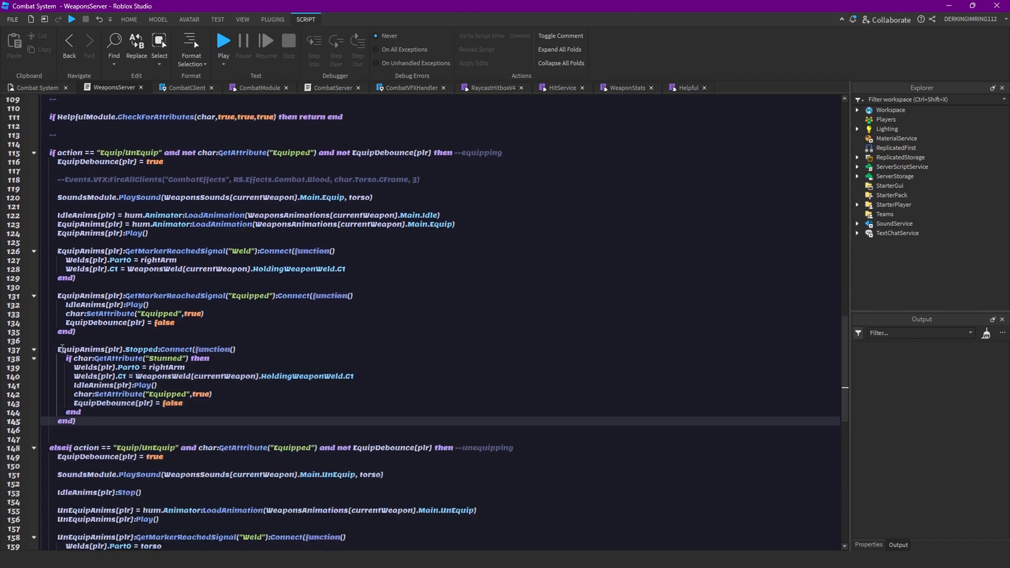
Add an UnEquipAnims(plr).Stopped handler that re-welds to torso and clears Equipped when Stunned.
left_click(93, 331)
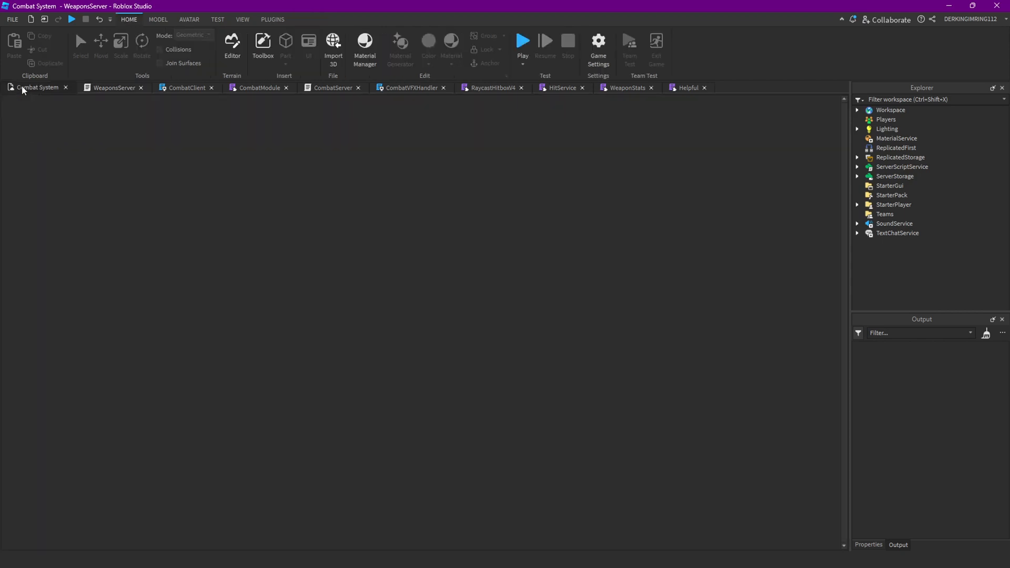
left_click(37, 88)
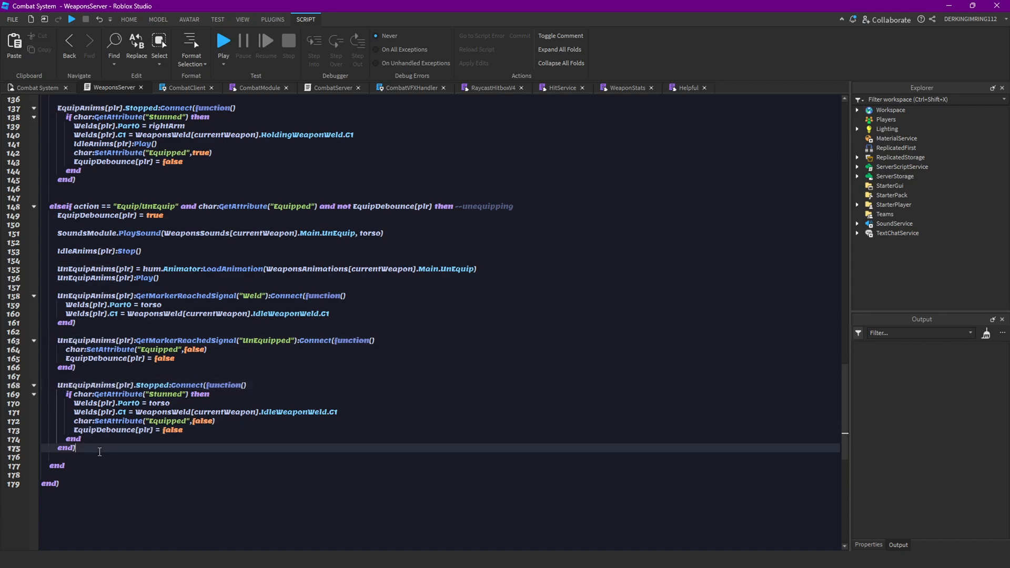
left_click(35, 88)
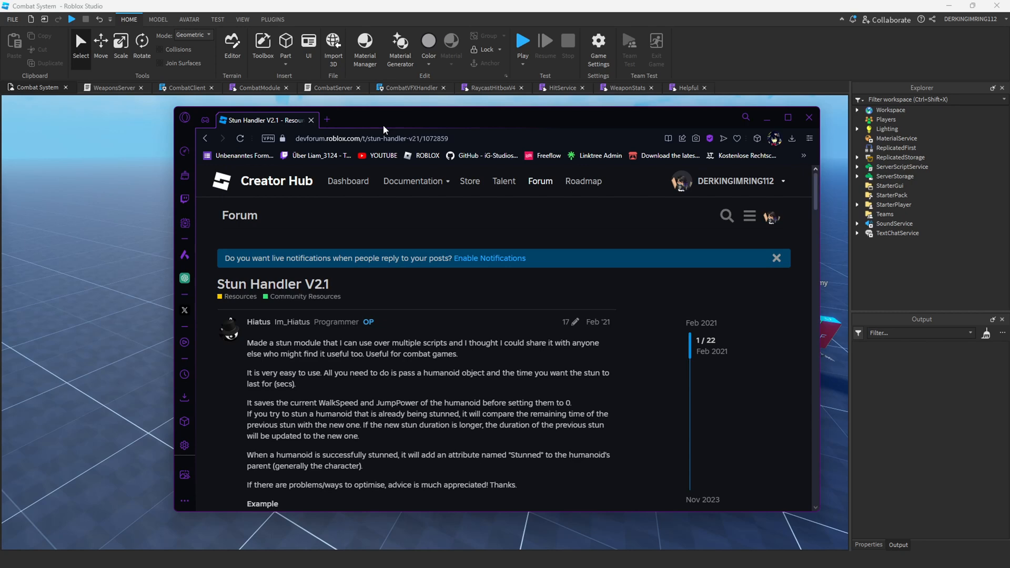
Follow the DevForum Stun Handler V2.1 post to its library page for the StunHandlerV2 module.
scroll("down", 3)
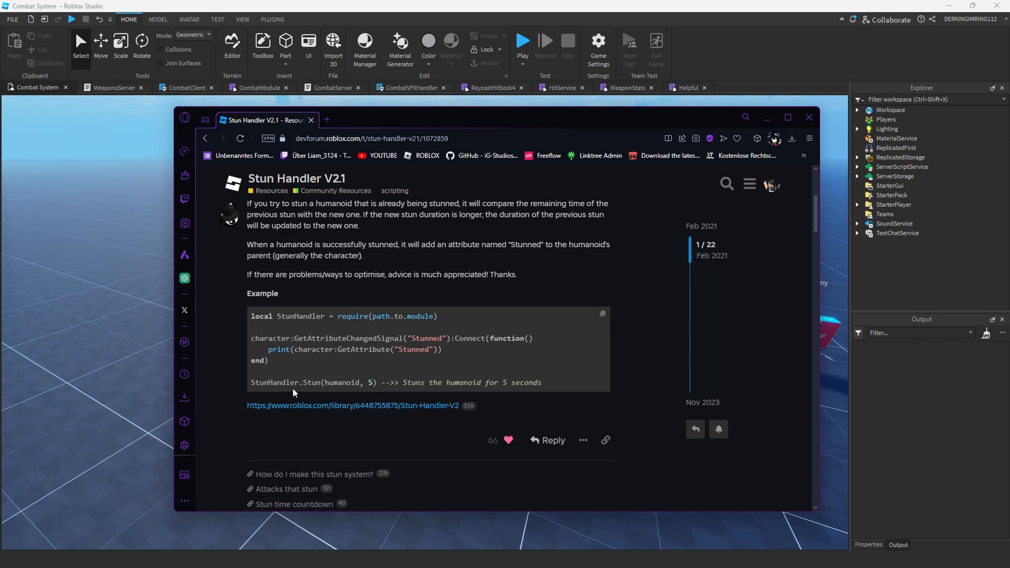
scroll("down", 3)
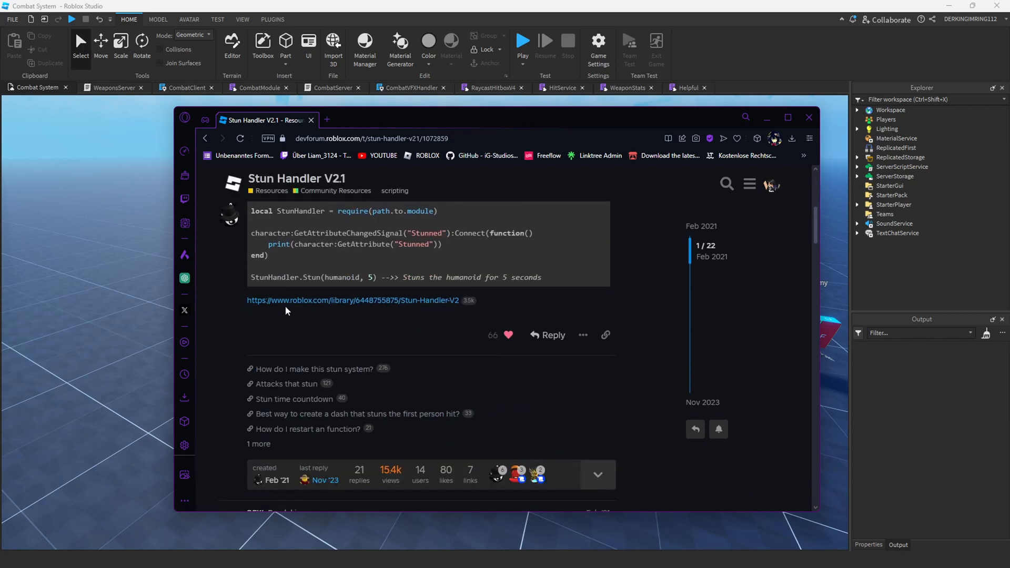
left_click(354, 299)
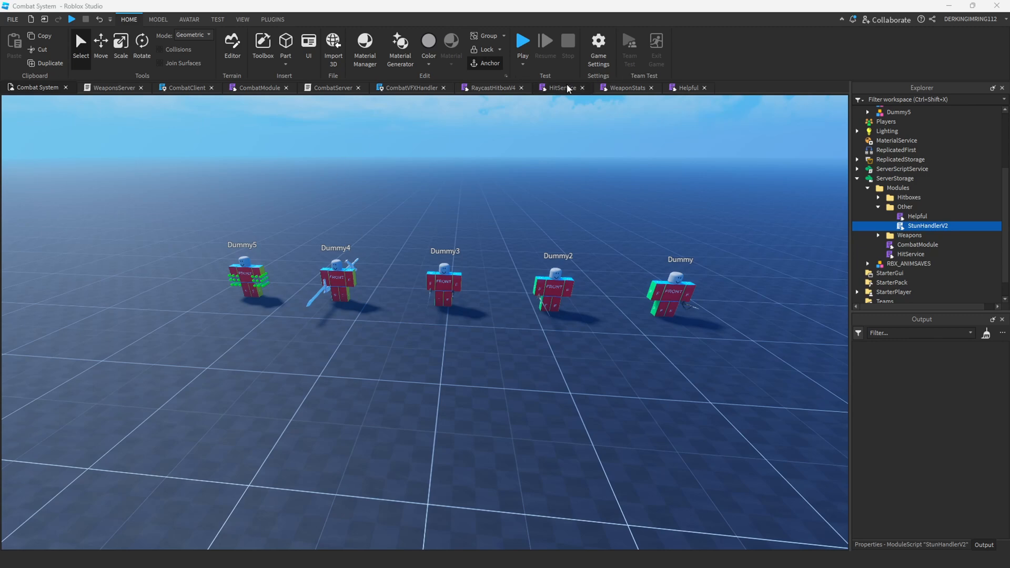
Add local StunHandler = require(SSModules.Other.StunHandlerV2) to HitService's module requires.
left_click(559, 87)
type("l")
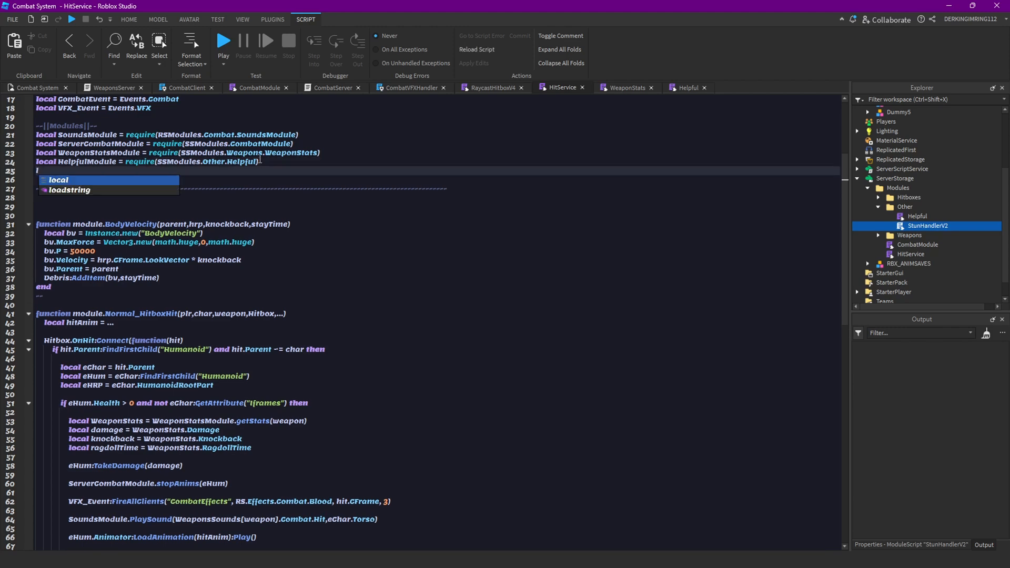
type("StunHandler = require(")
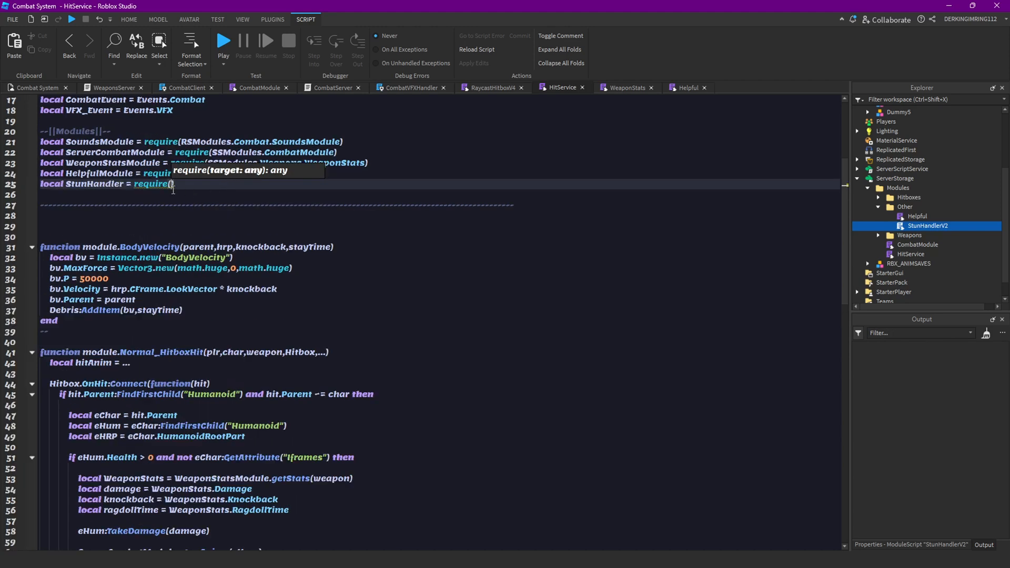
type("ss")
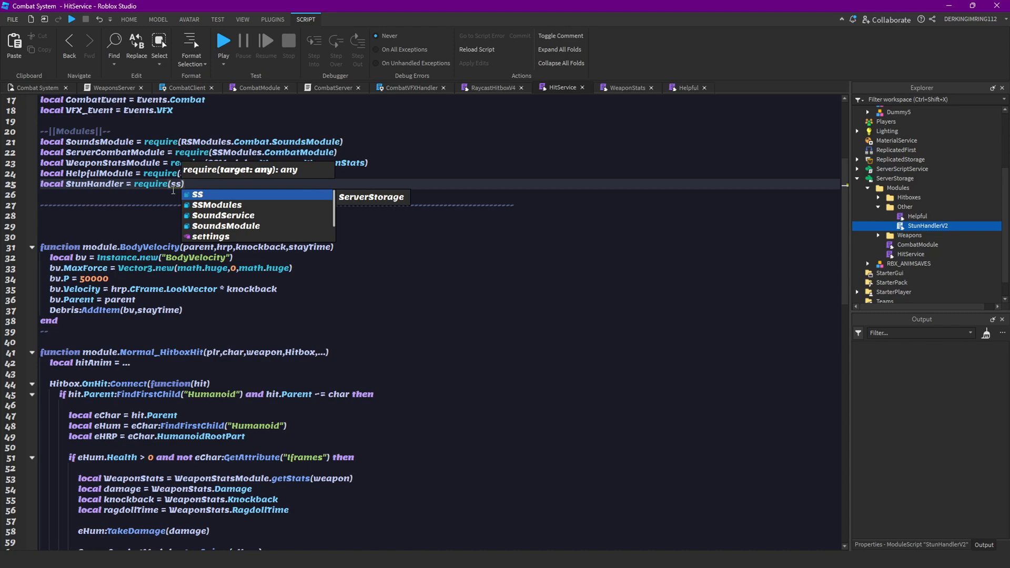
type("SSModules.o")
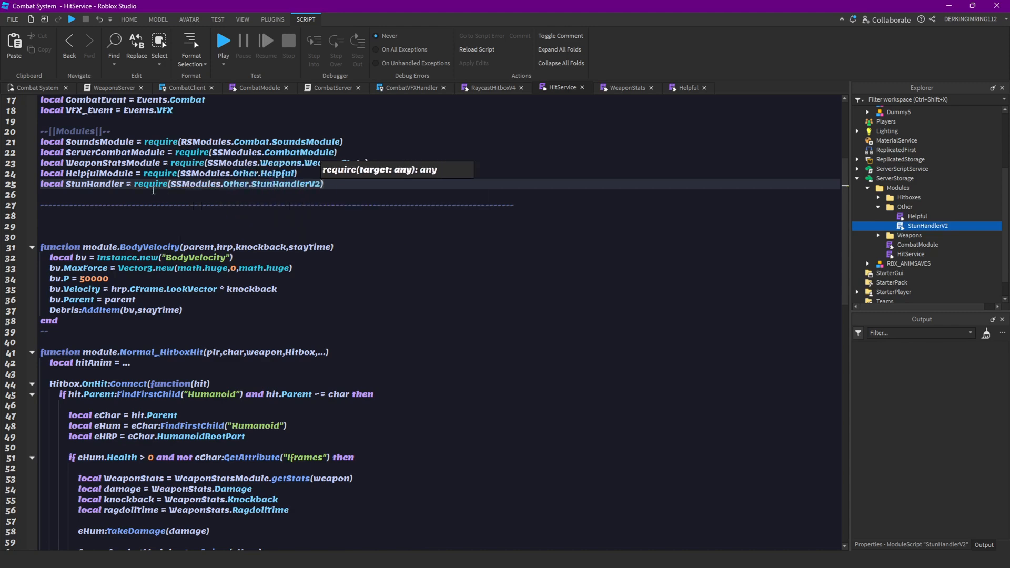
double_click(93, 183)
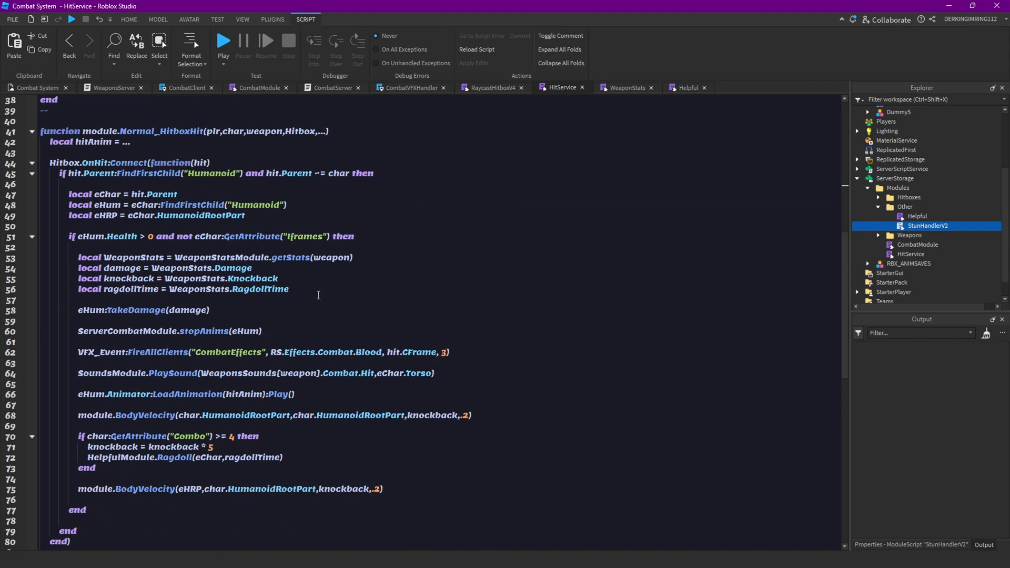
Add local stunTime = WeaponStats.StunTime after the ragdollTime line in HitService.
type("local")
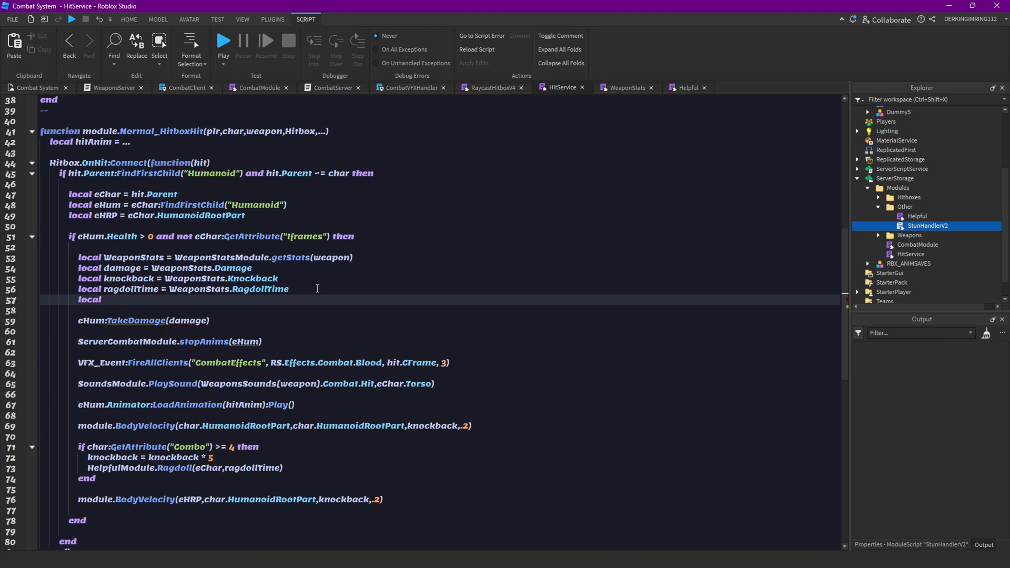
type("stunTime = W")
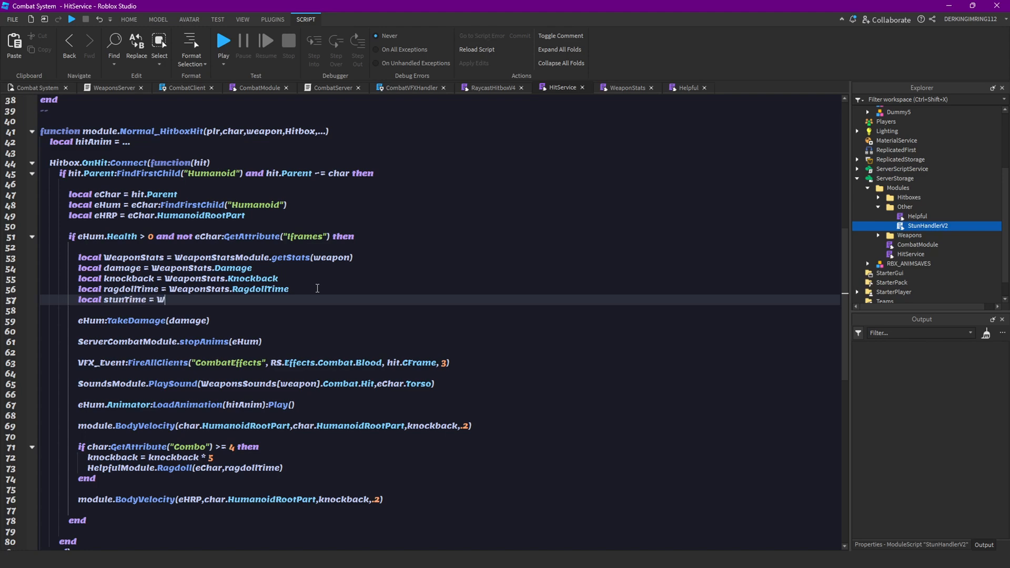
type("eaponStats.StunTi")
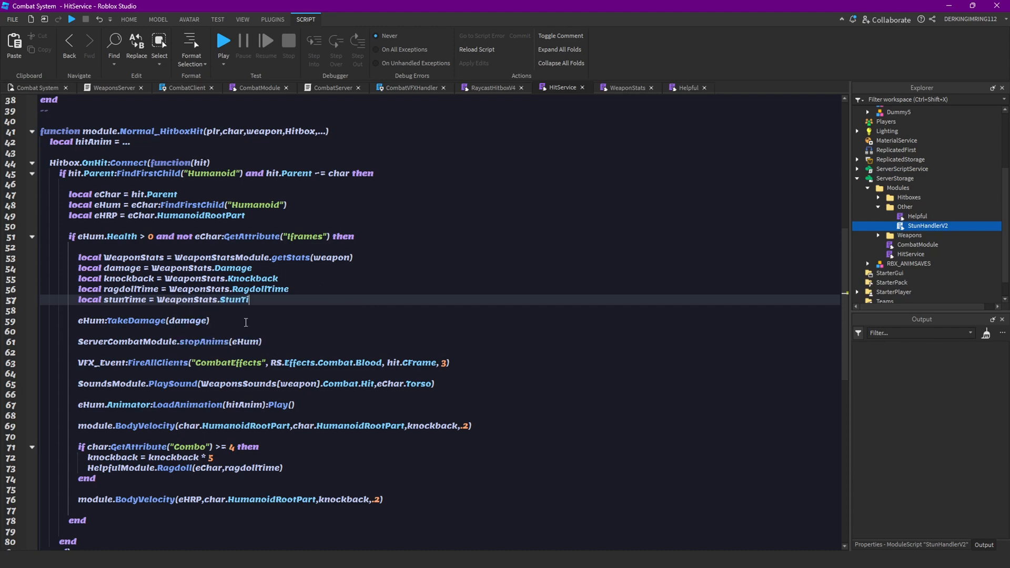
type("me")
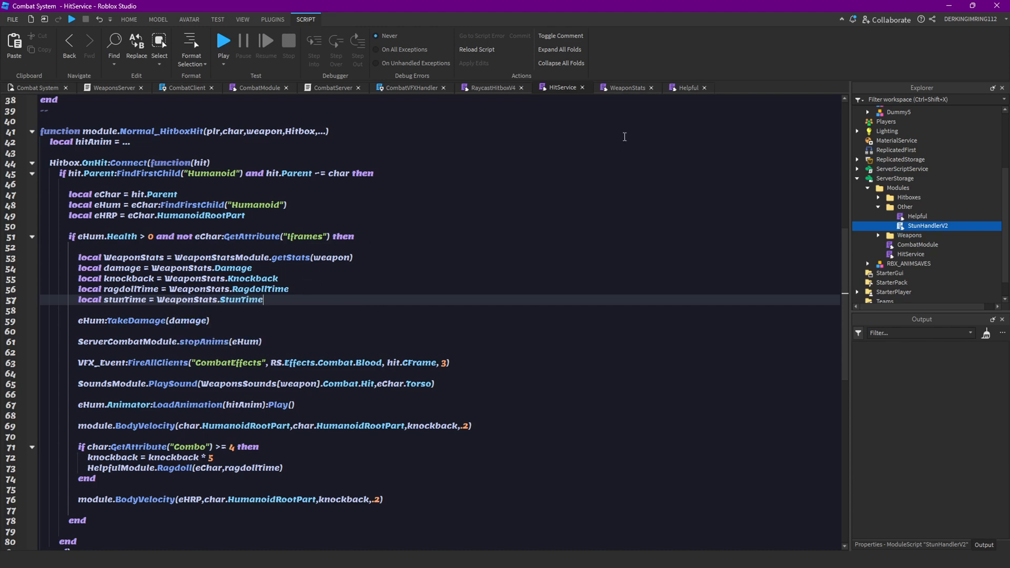
left_click(624, 88)
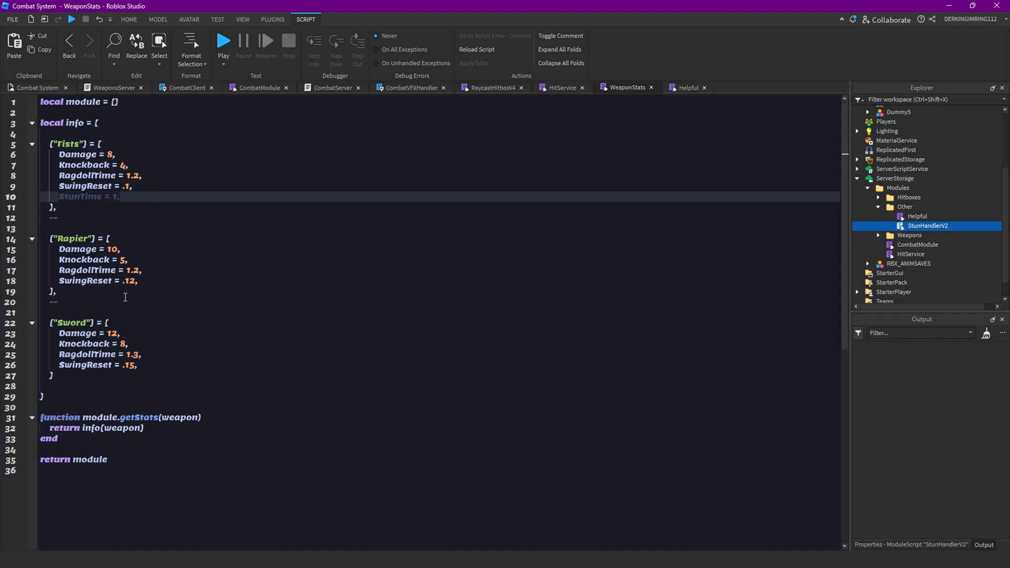
Give Fists, Rapier and Sword StunTime values of 1, 1.1 and 1.2 in WeaponStats.
type("StunTime = 1,")
type("StunTime = 1.1,")
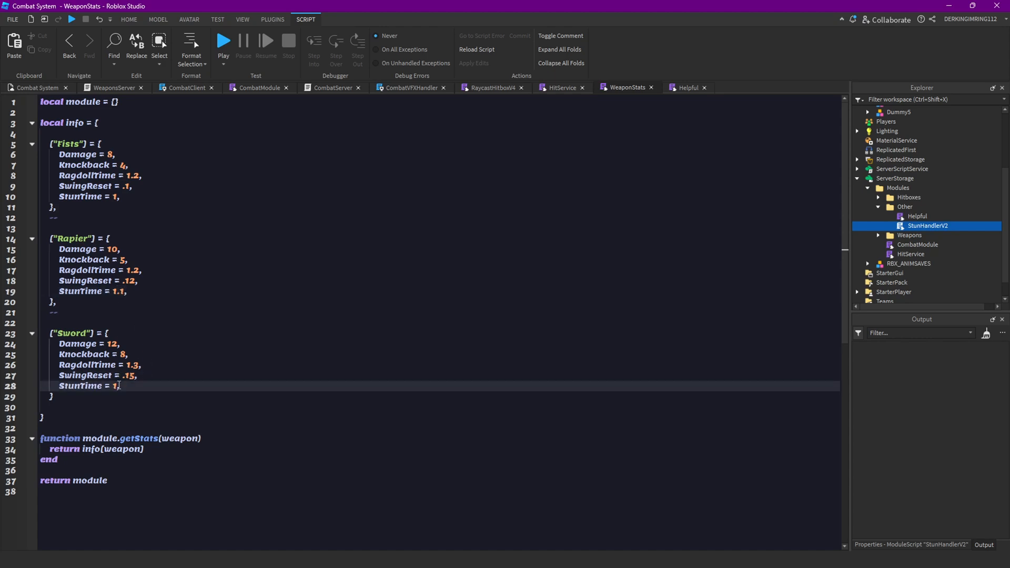
type(".2,")
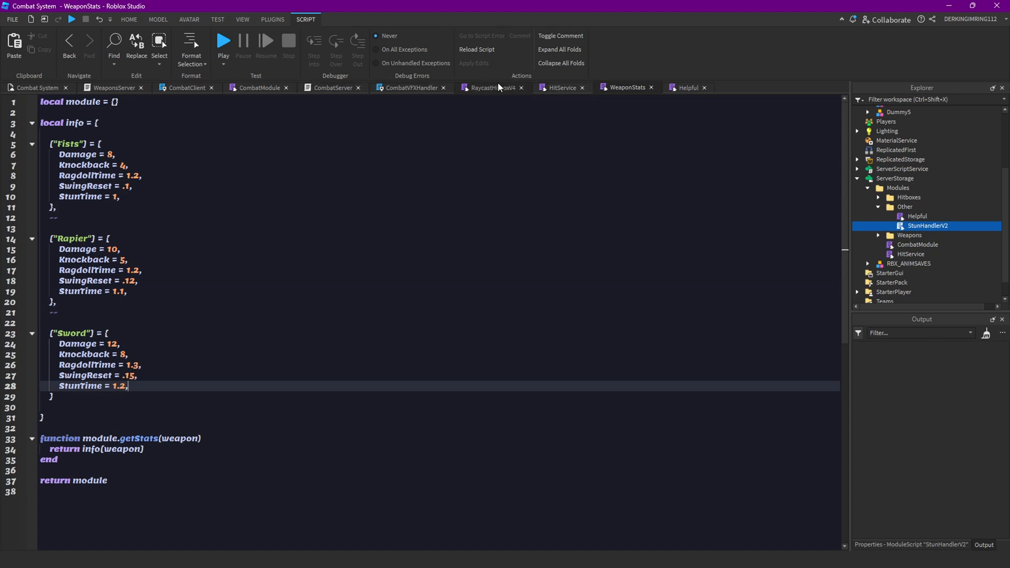
left_click(561, 88)
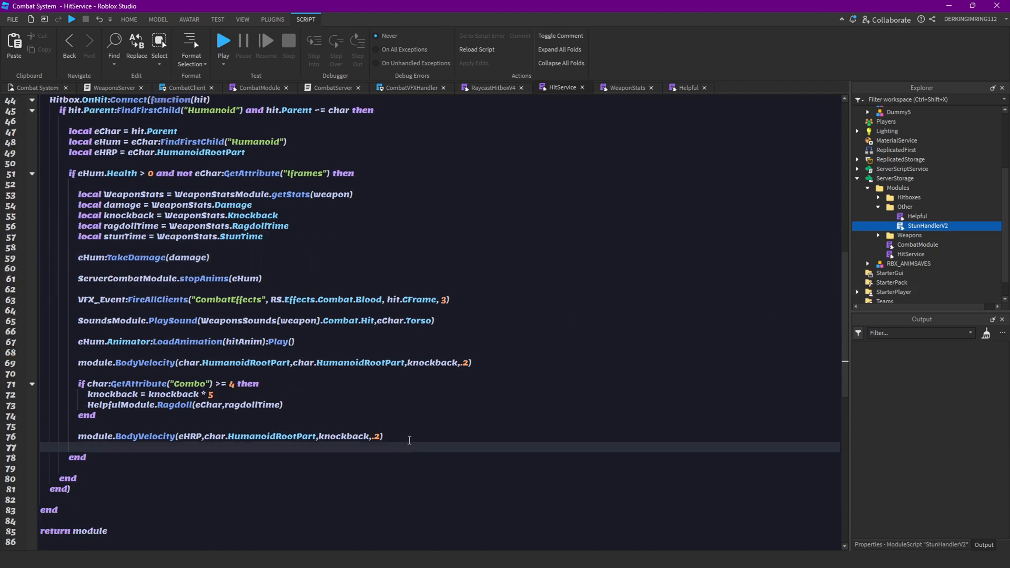
Call StunHandler.Stun(eHum, stunTime) after the knockback BodyVelocity in HitService.
type("st")
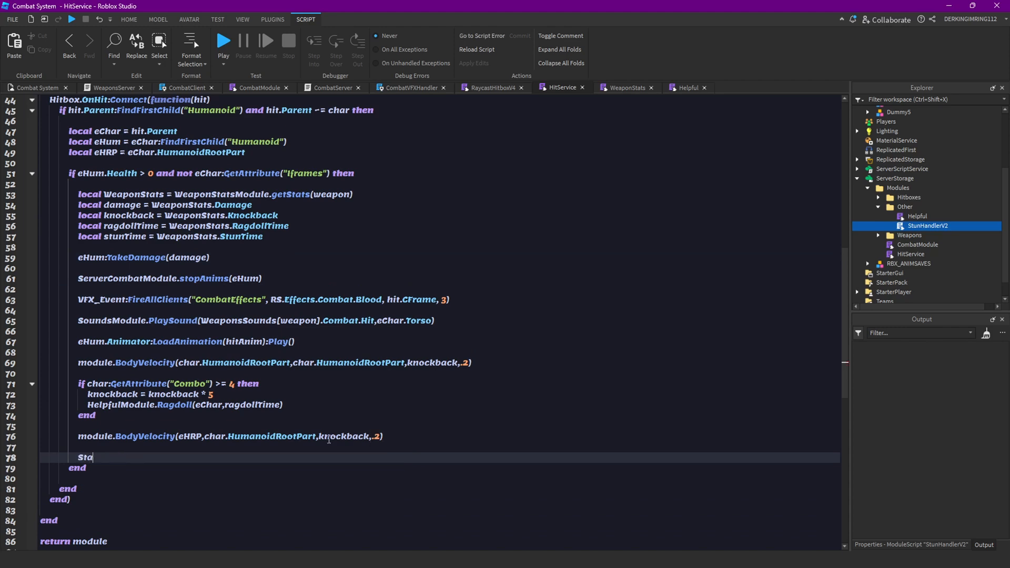
type("nHandler.Stun(eHum")
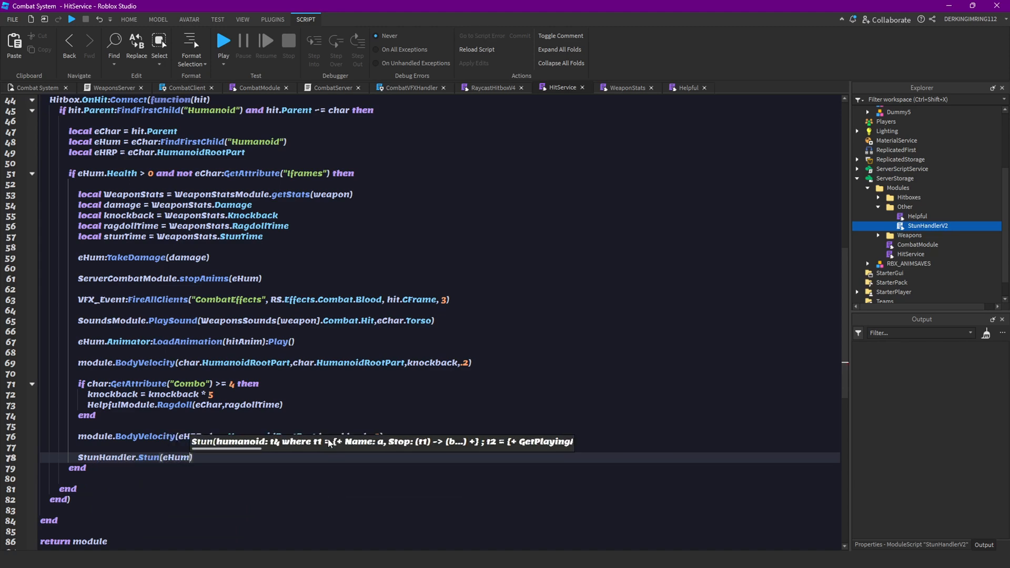
type(",stu")
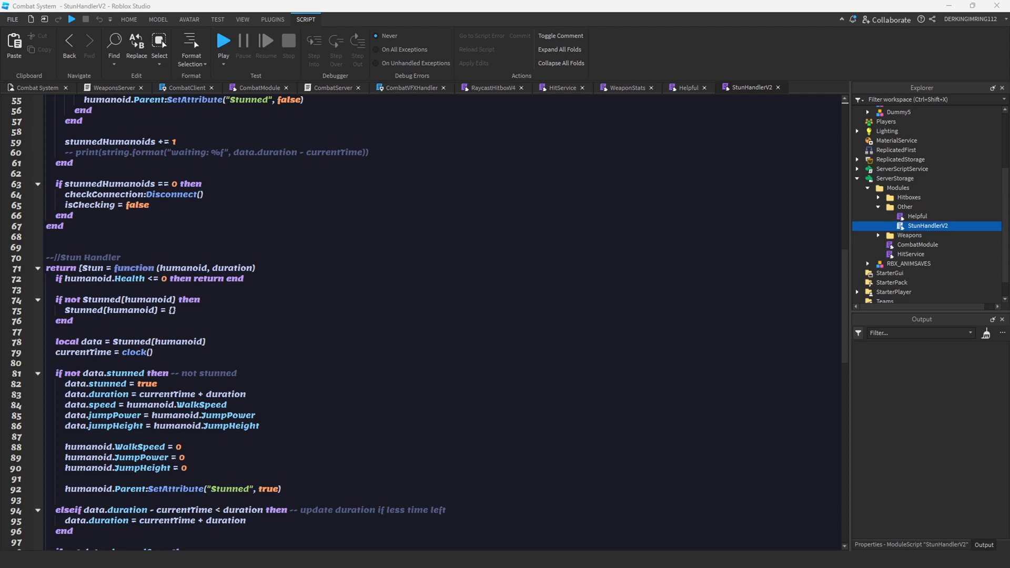
Add a StarterPlayer service reference and reset WalkSpeed to StarterPlayer.CharacterWalkSpeed in Stun.
scroll("down", 3)
type("humanoid")
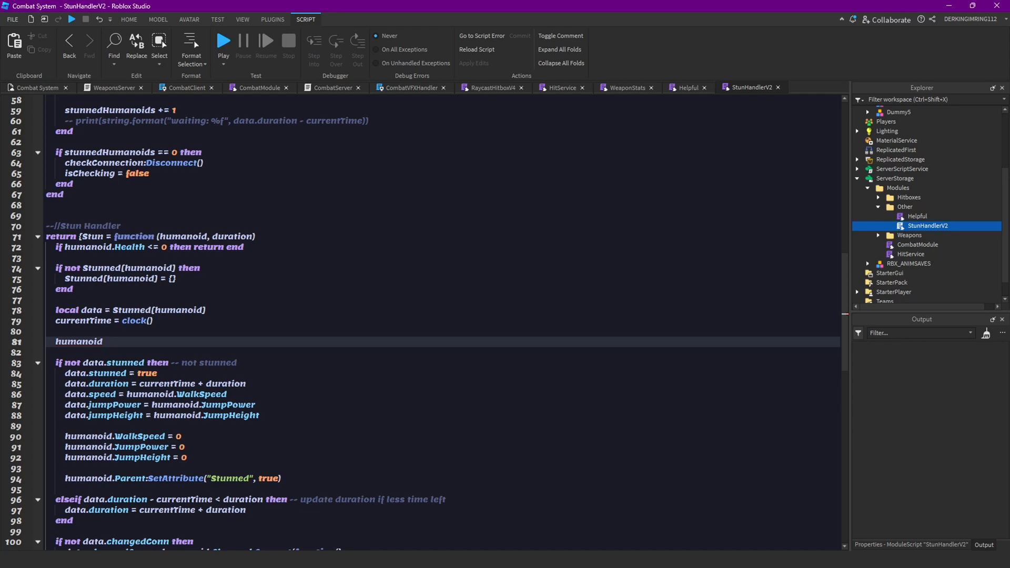
left_click(103, 341)
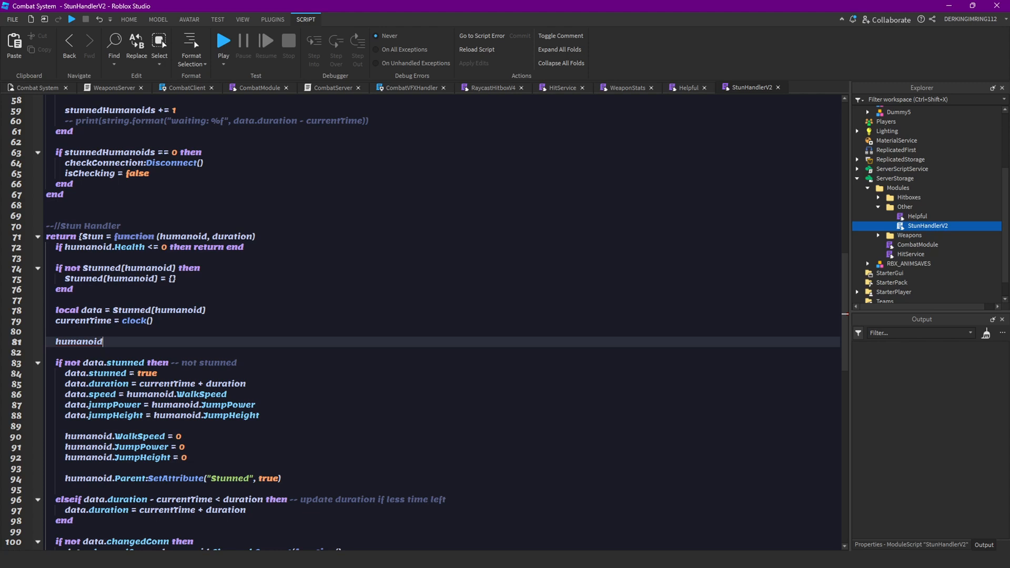
type(".WalkSpeed )")
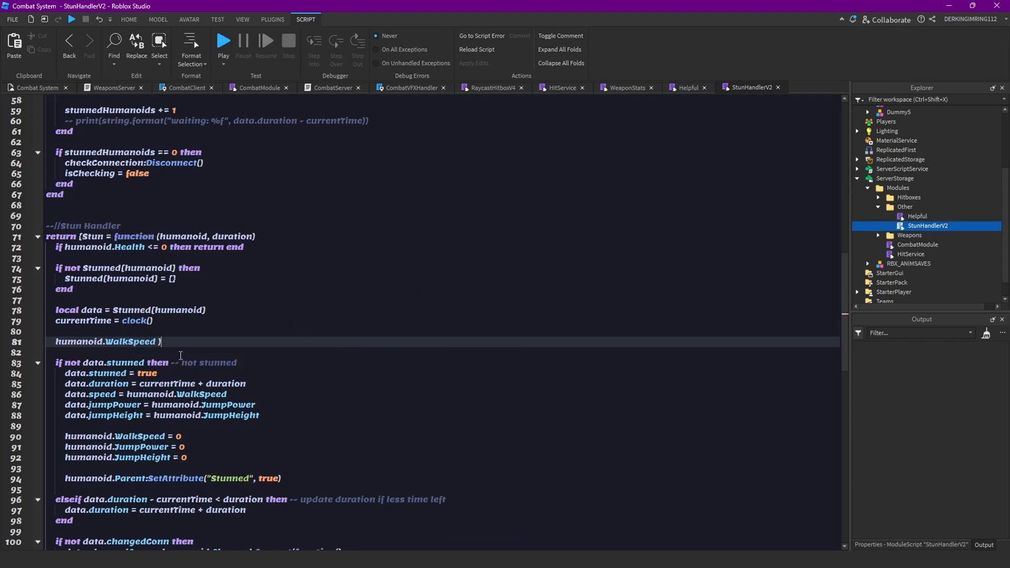
type("= Star")
type("local StarterG")
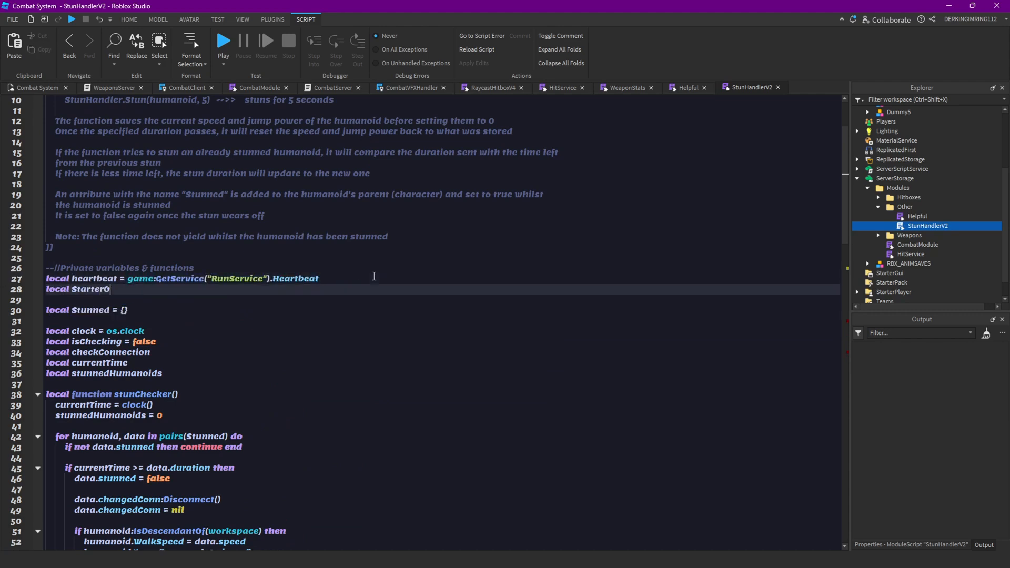
type("Player =")
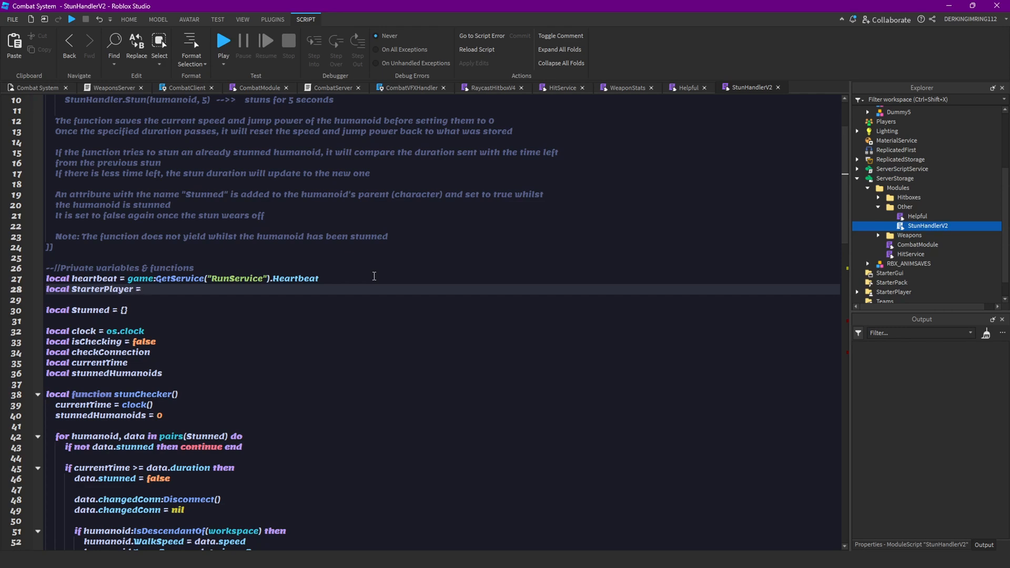
type("game:GetService(\"StarterGui\")")
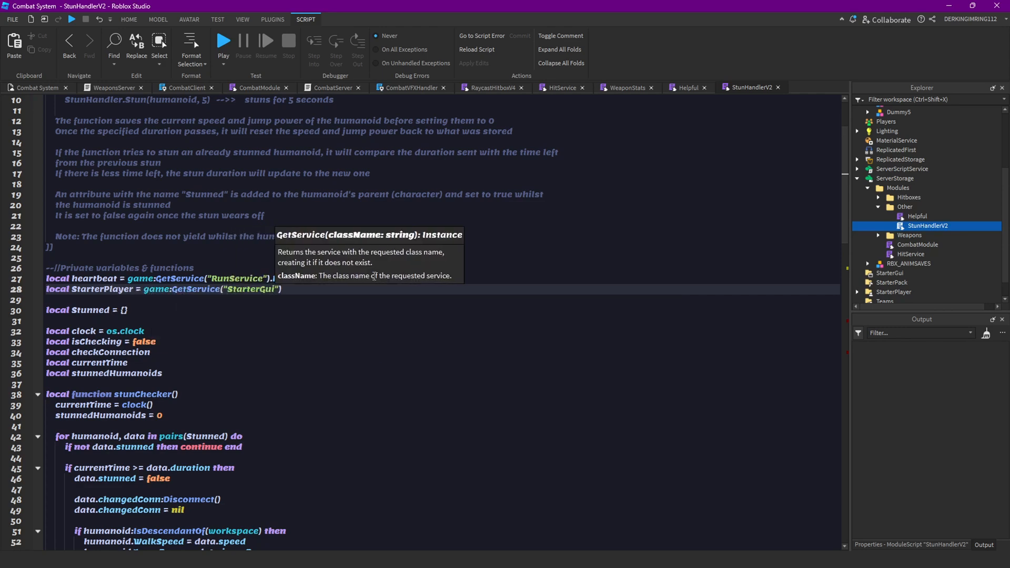
type("StarterPlay")
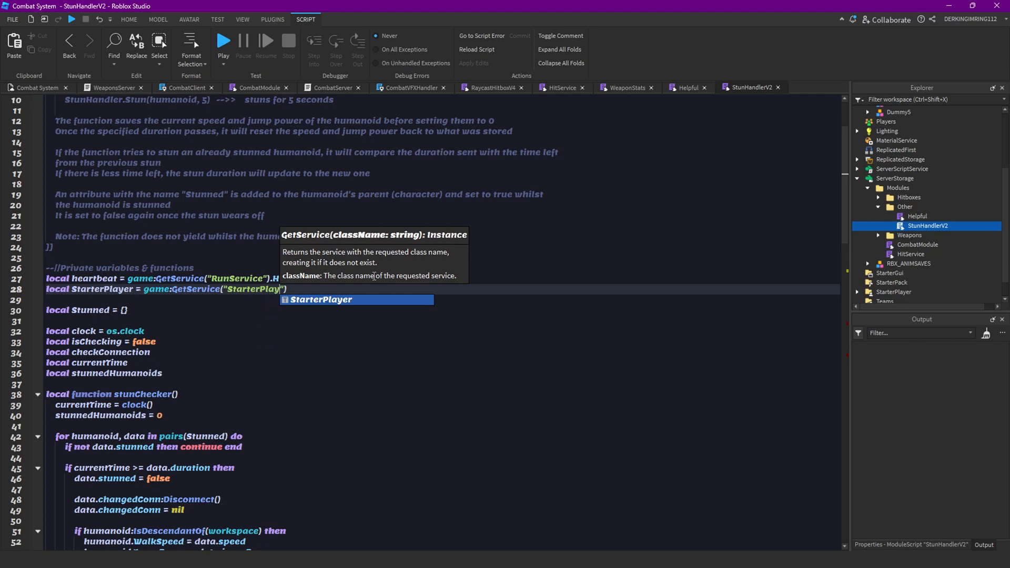
Reset JumpPower and JumpHeight from StarterPlayer character defaults and get the humanoid's parent character.
scroll("down", 3)
type("humanoid.WalkSpeed =")
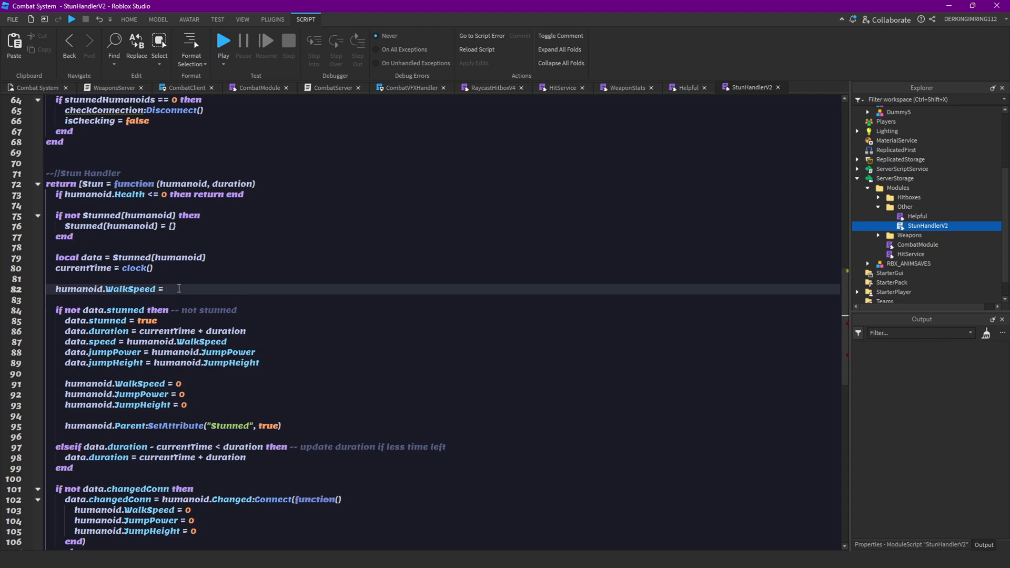
type("st")
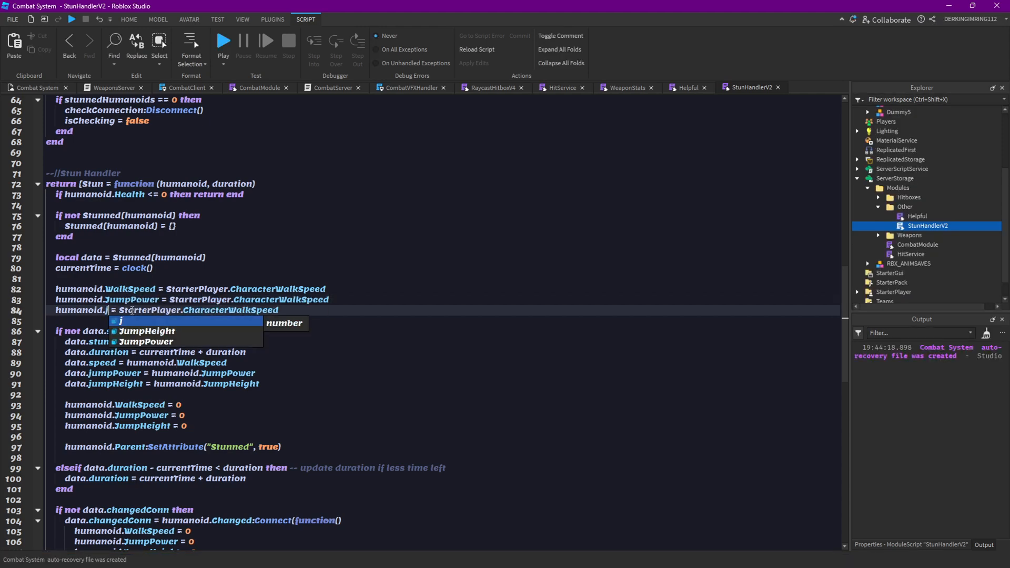
type("um")
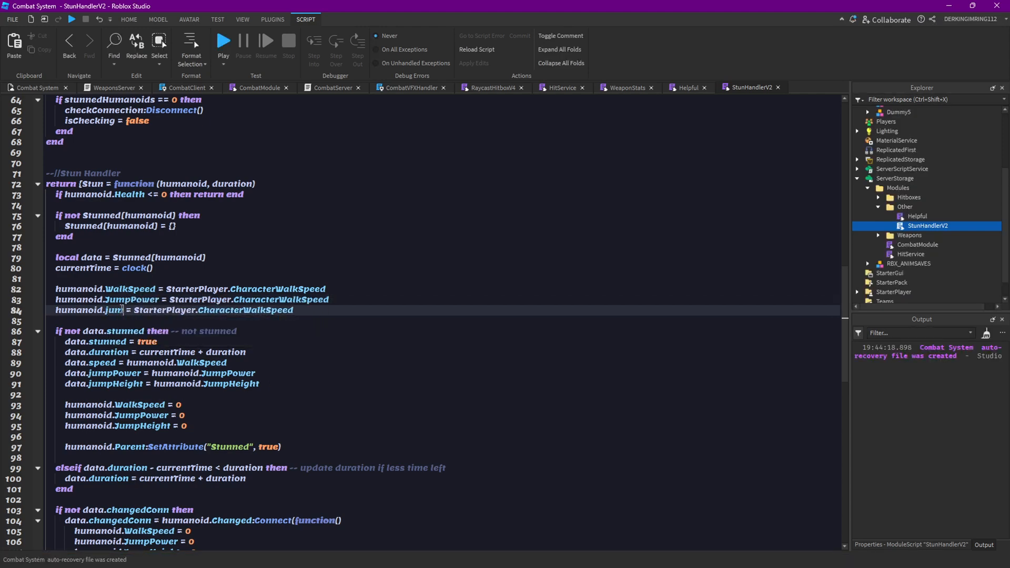
type("he")
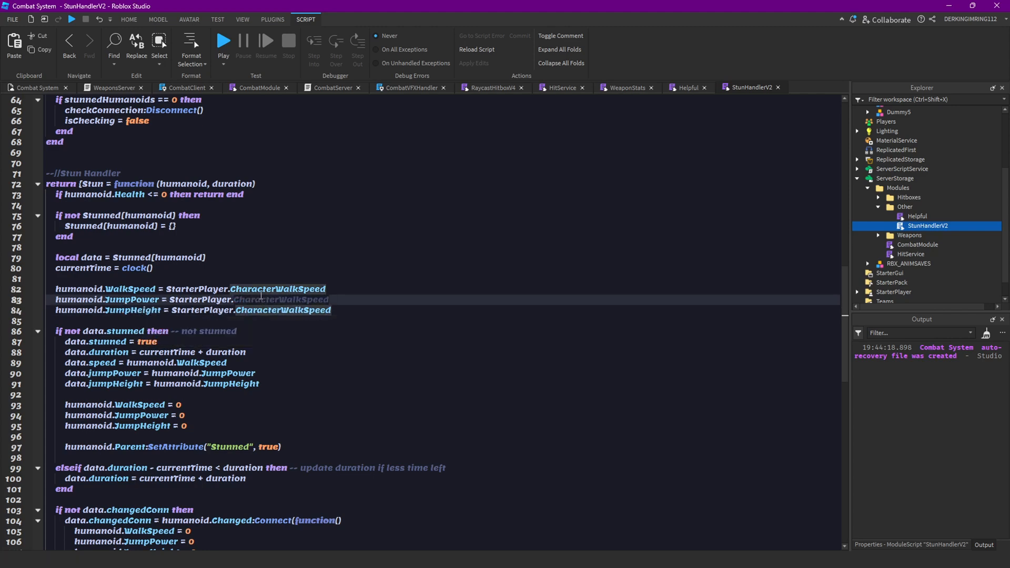
type("ch")
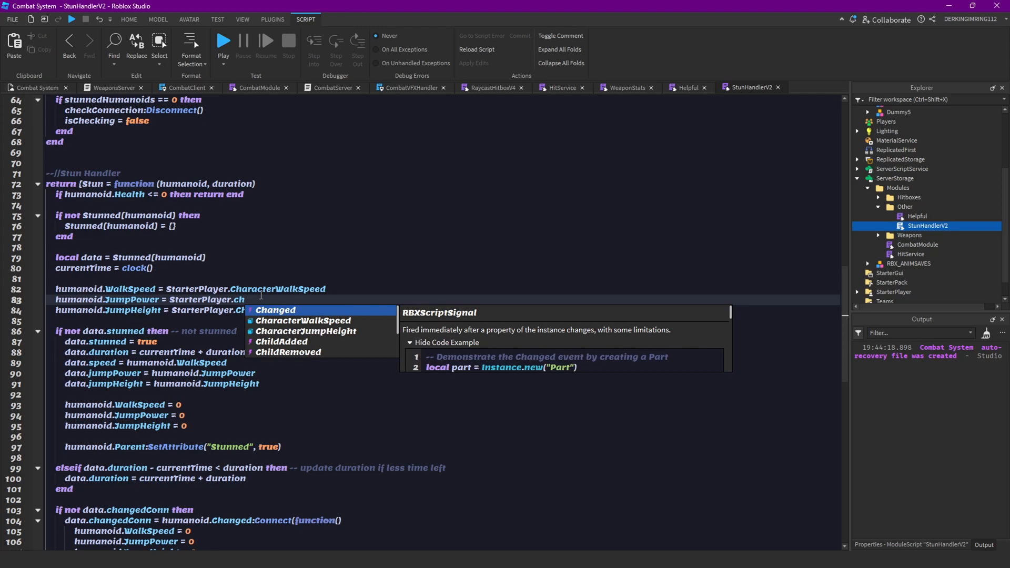
type("ar")
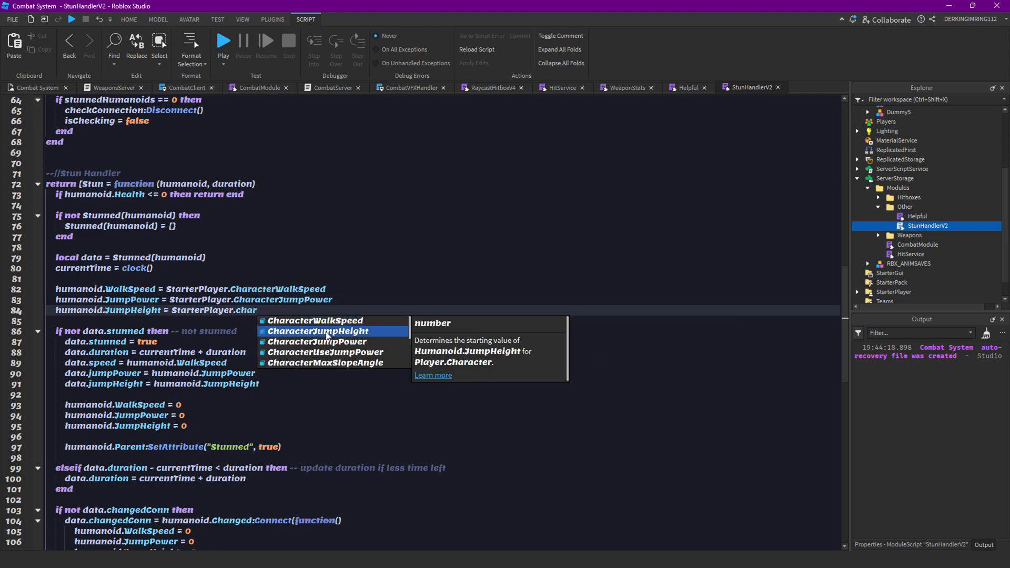
type("lo")
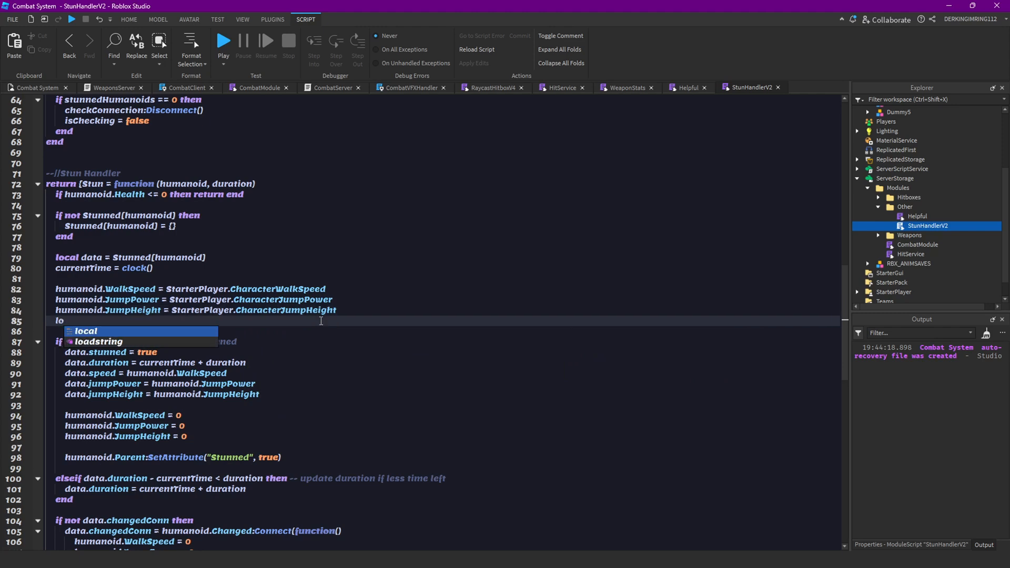
type("humanoid.Parent:SetAttribute(\"Attacking\",false")
type("humanoid.Parent:SetAttribute(\"Swing\",false)")
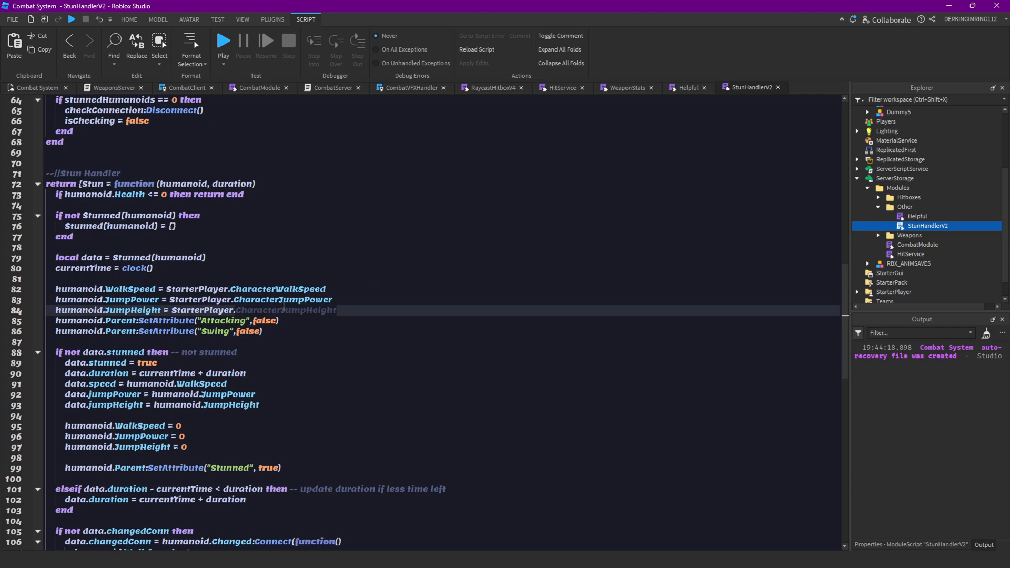
Review the StunHandlerV2 Stun function and return to the Combat System scene.
left_click(334, 310)
type("CharacterJumpHeight")
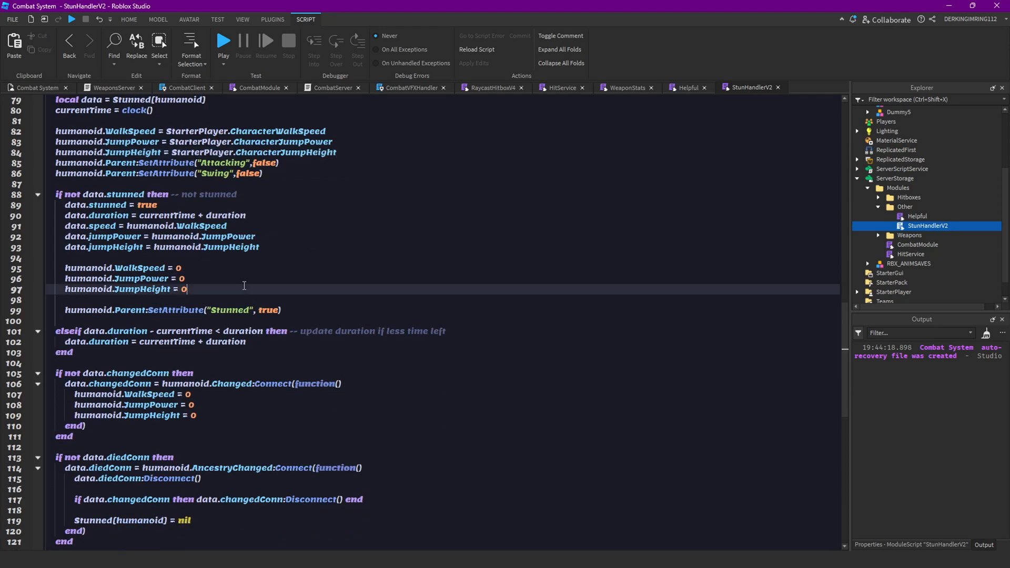
scroll("up", 3)
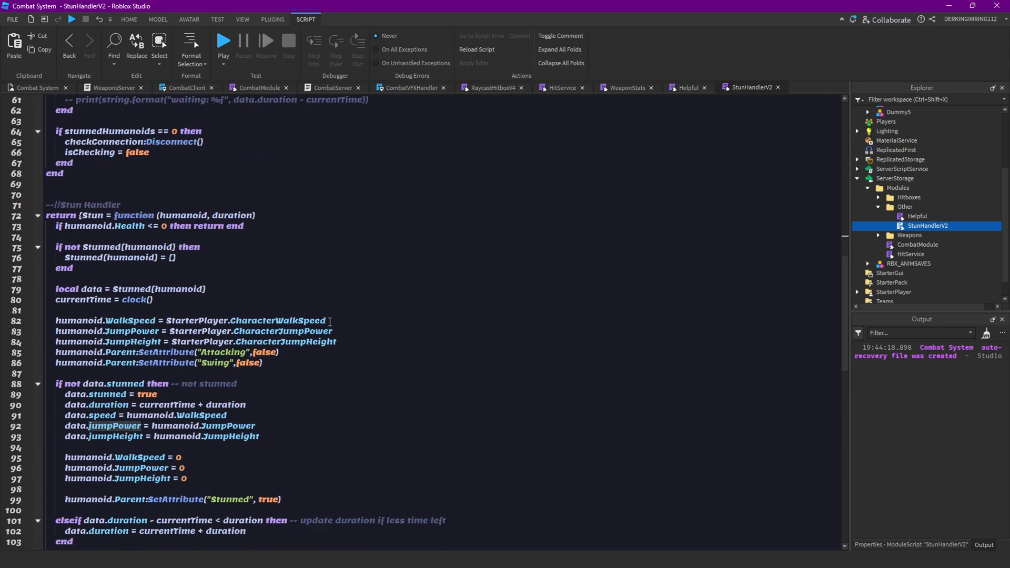
scroll("down", 3)
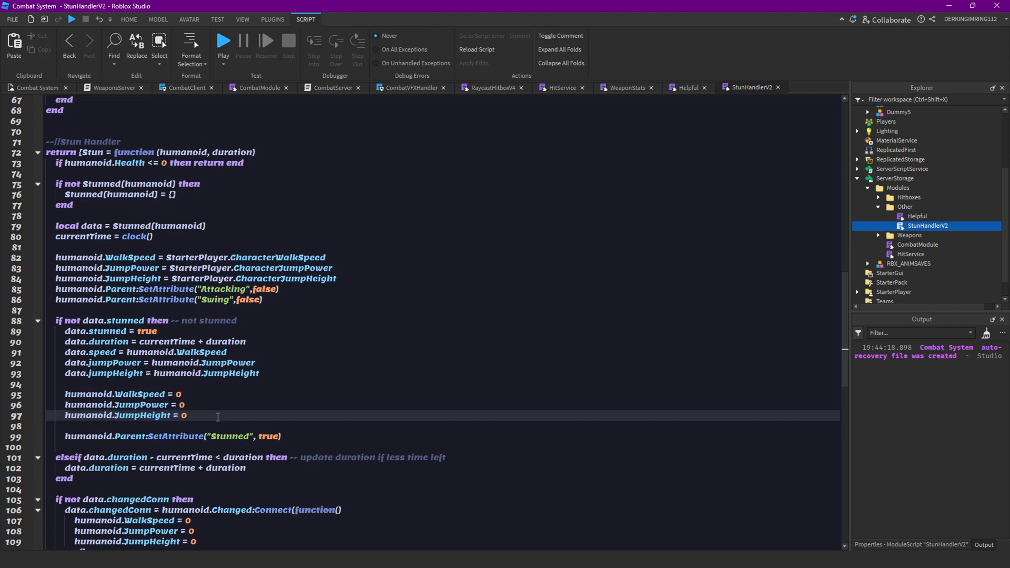
mouse_move(228, 372)
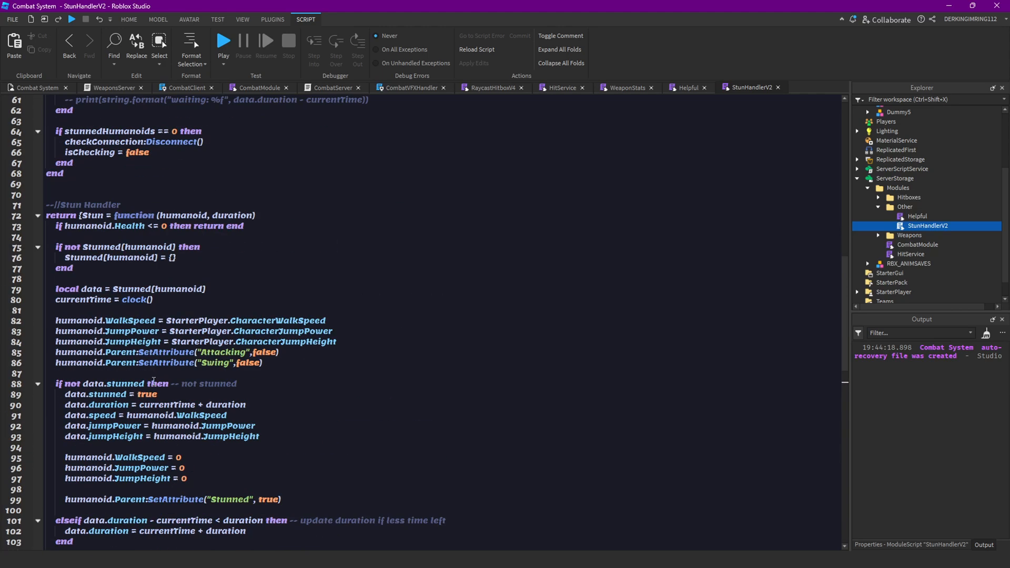
scroll("up", 3)
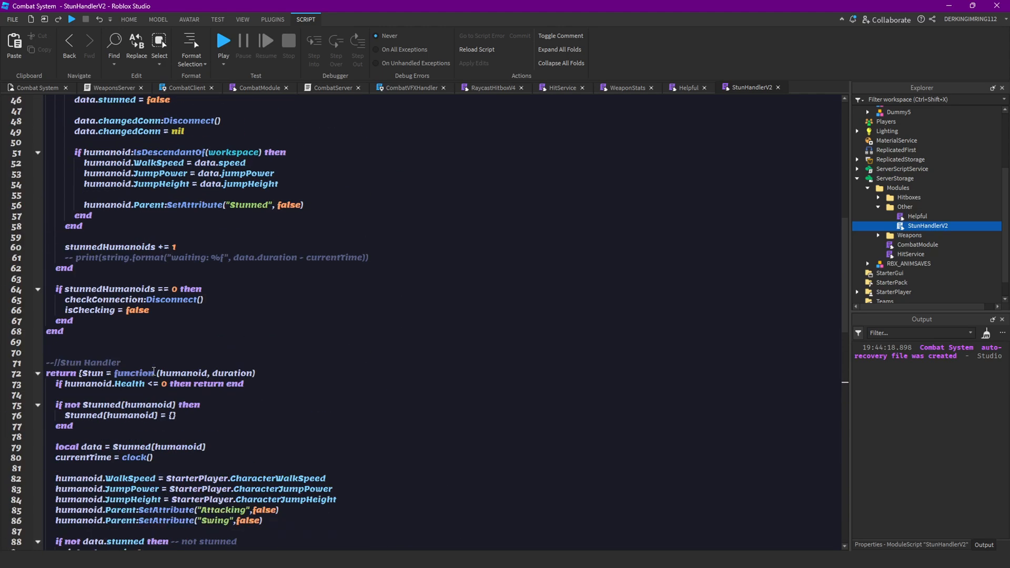
scroll("down", 3)
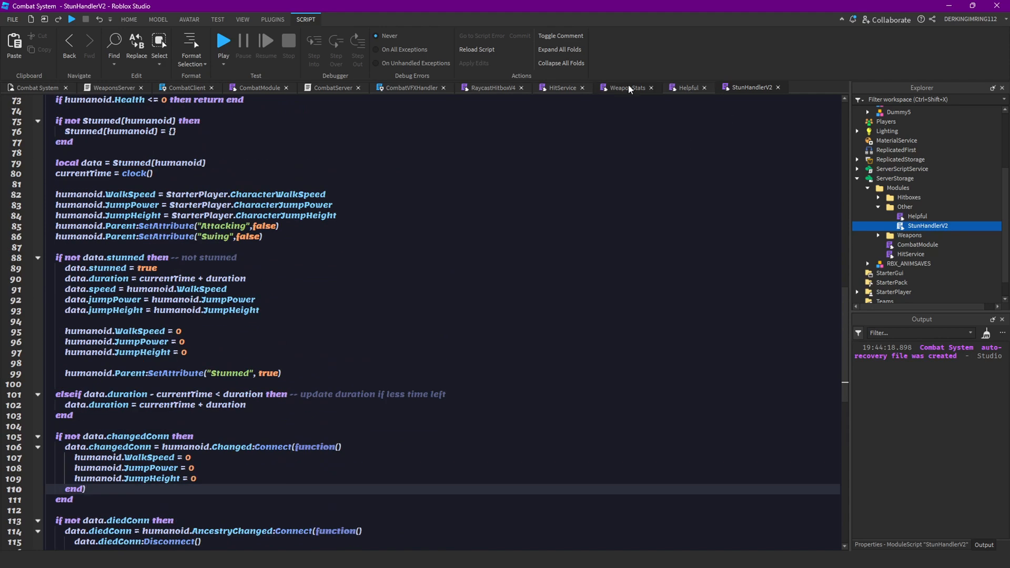
left_click(559, 87)
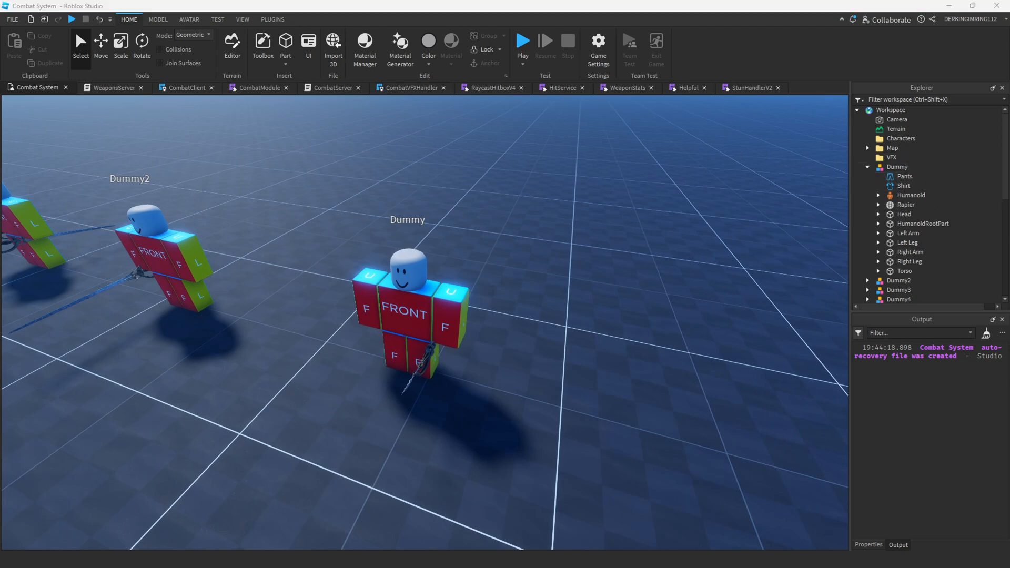
Insert a StunIndicator part into Dummy and join it to the Head via the Head's Motor6D.
left_click(403, 303)
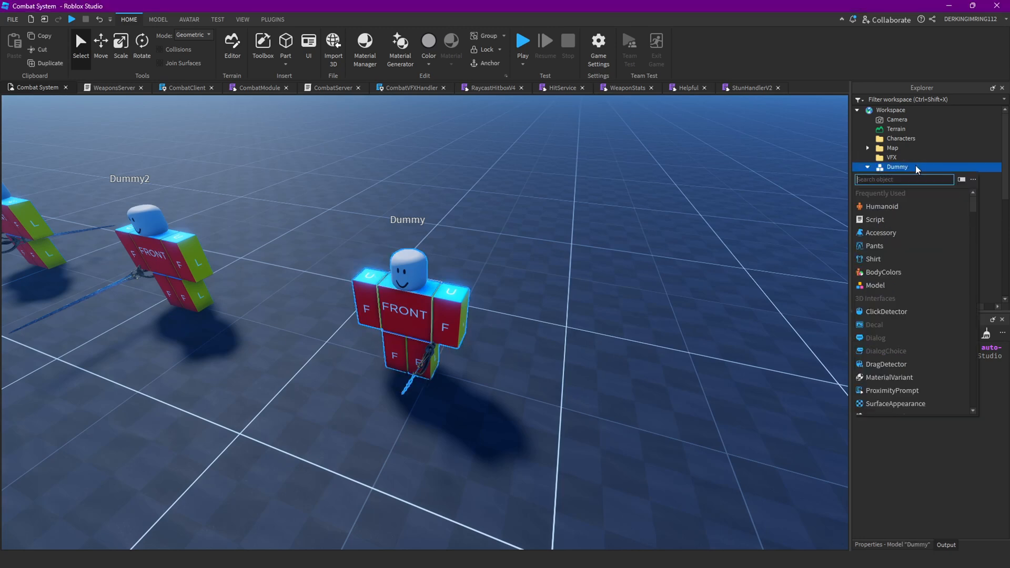
left_click(867, 168)
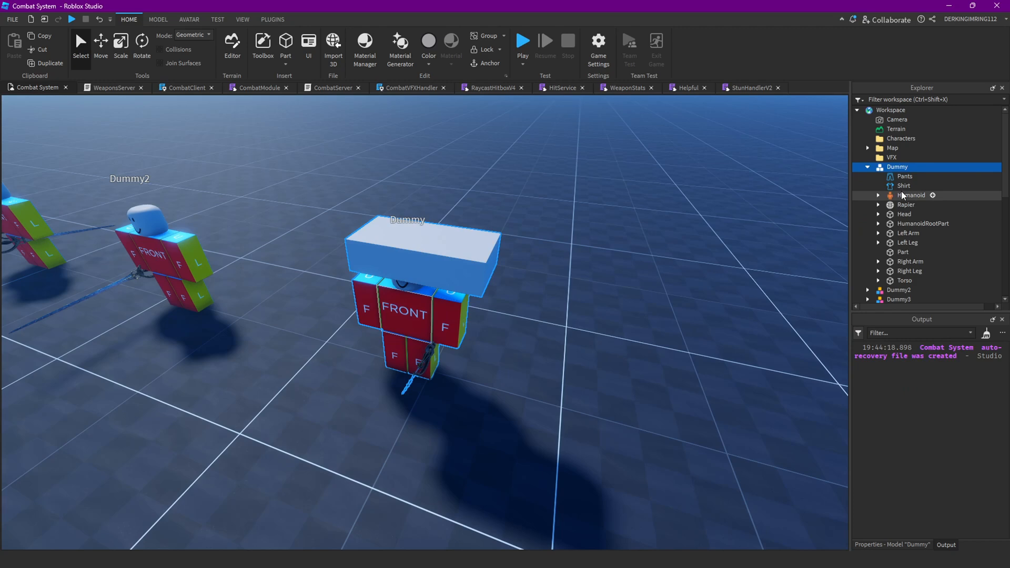
left_click(902, 251)
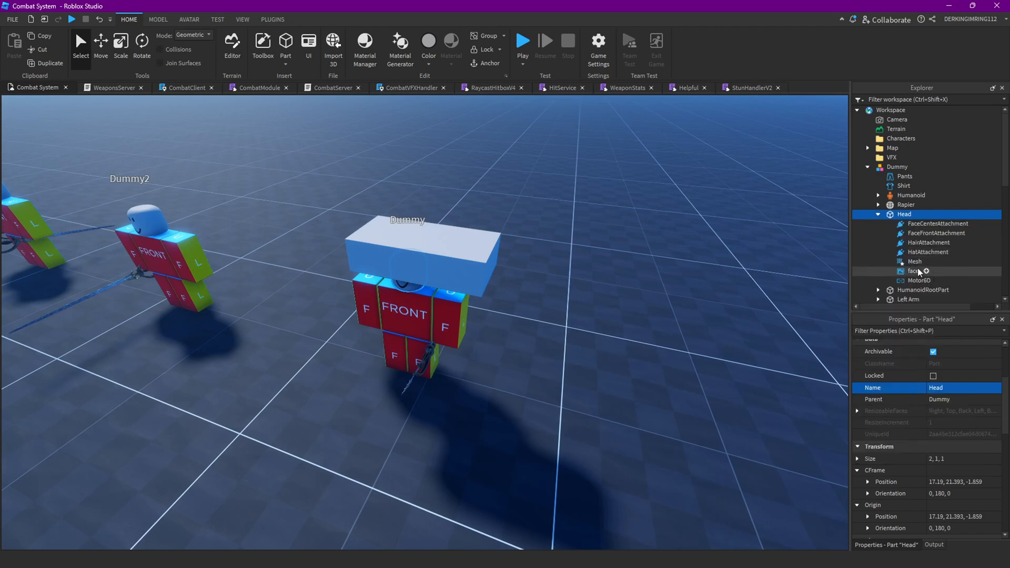
left_click(917, 280)
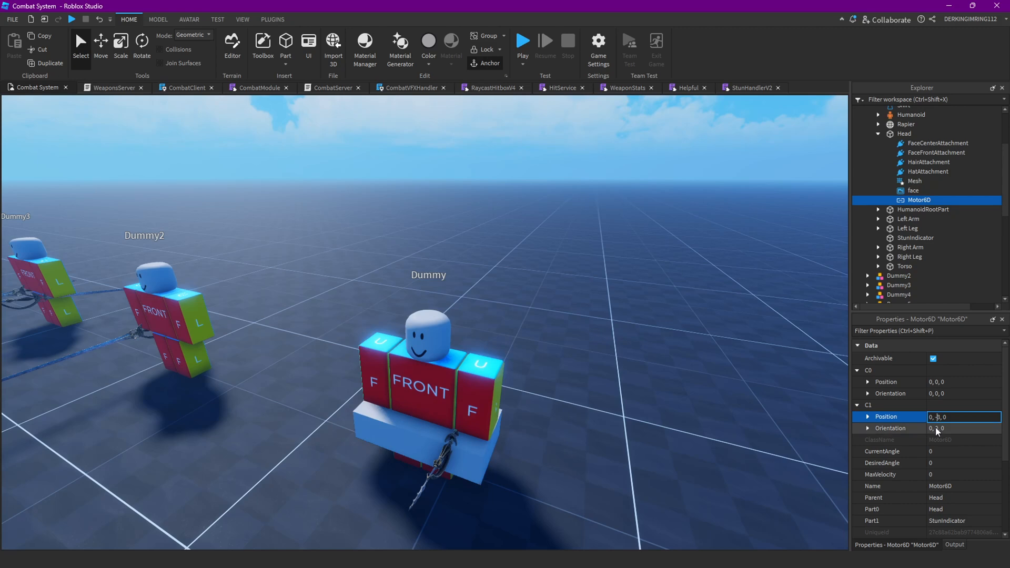
Offset the C1 position by 0, -1, 0, then make StunIndicator Neon material in lime green.
type("0, -1, 0")
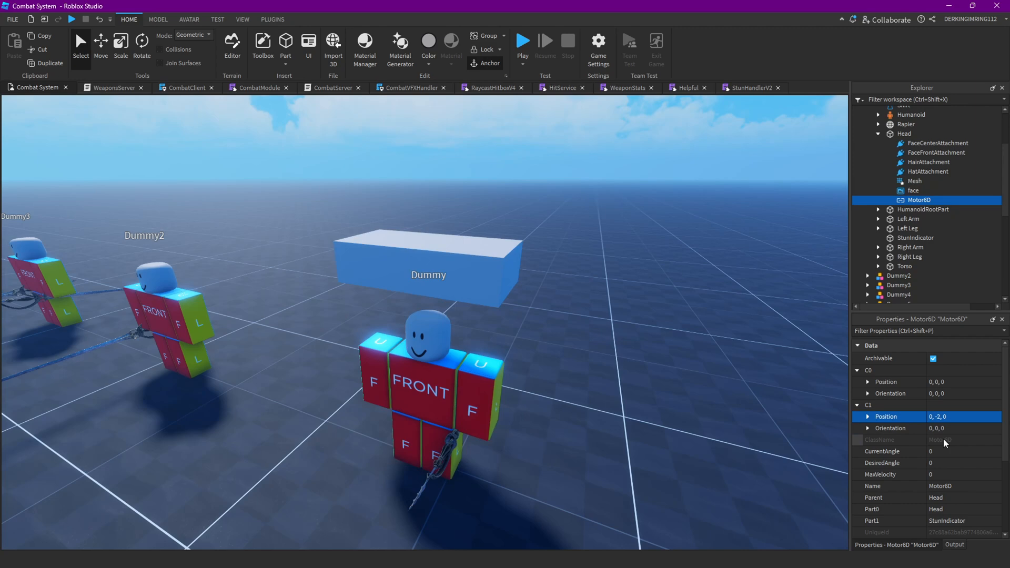
left_click(915, 236)
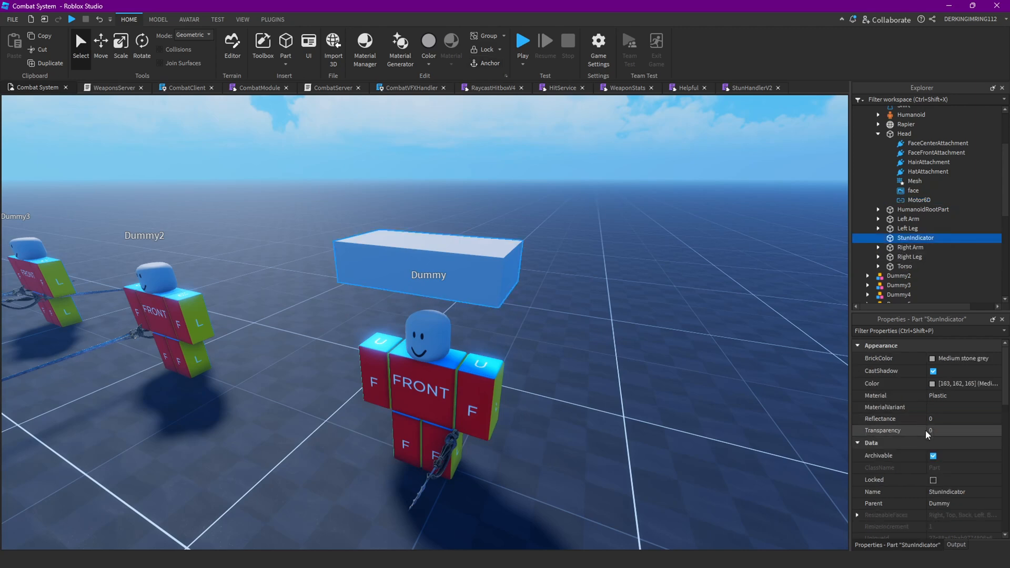
scroll("down", 3)
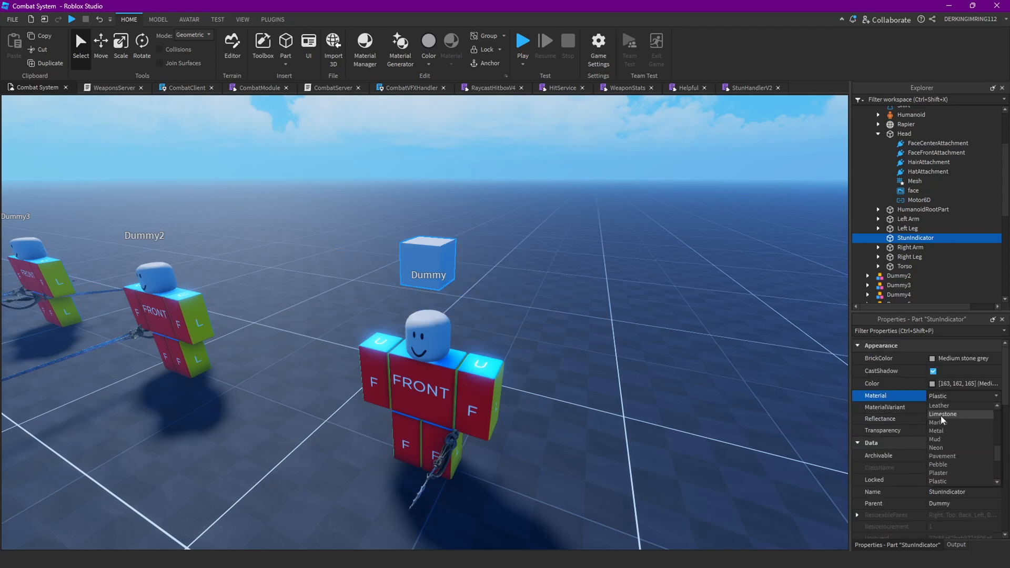
left_click(936, 448)
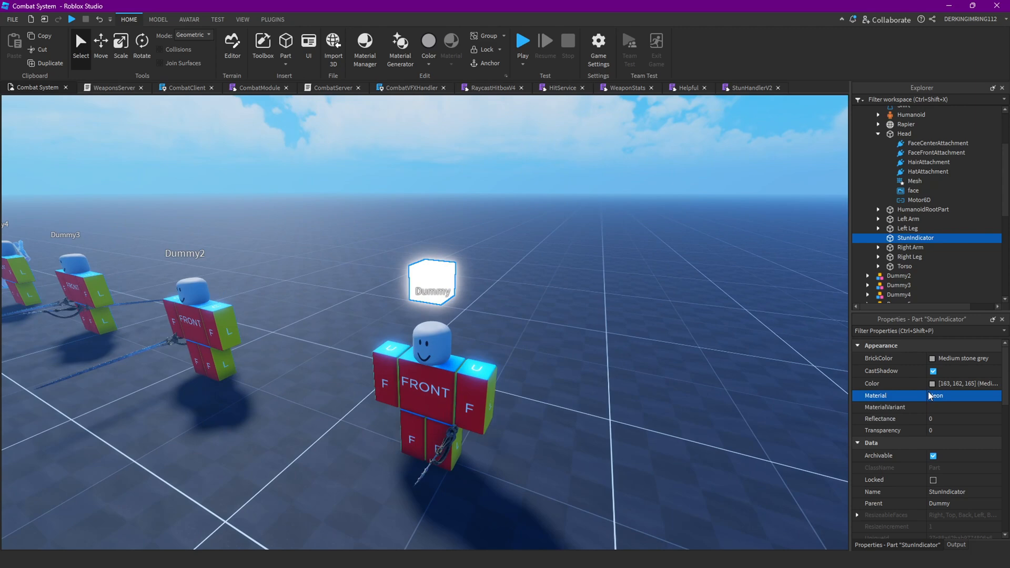
left_click(965, 383)
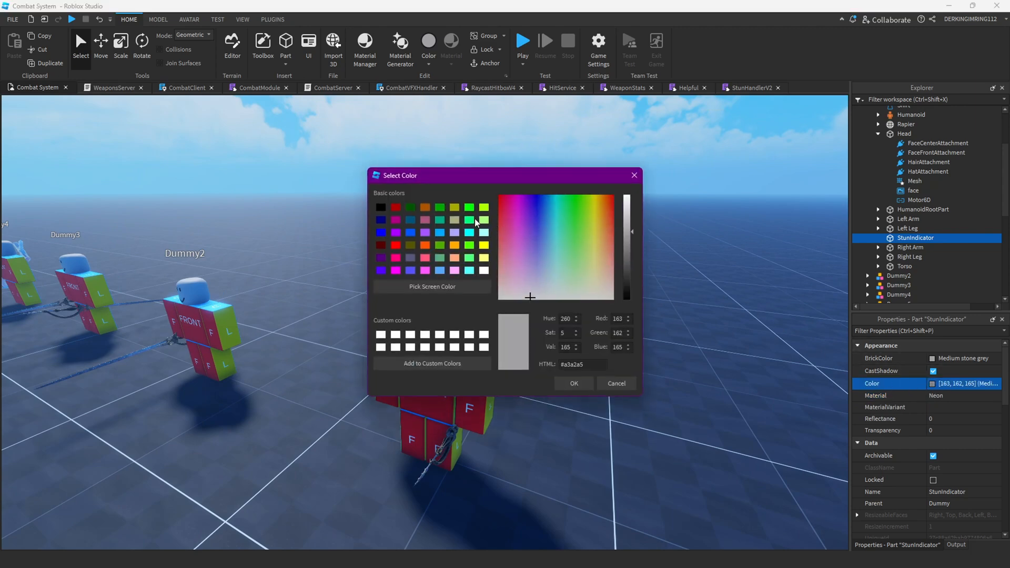
left_click(573, 382)
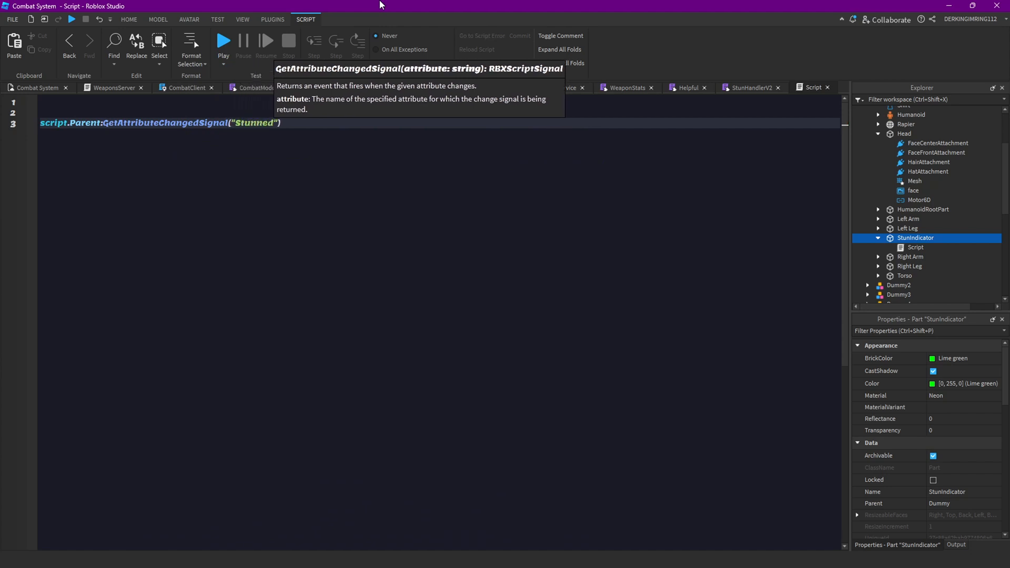
Connect a Stunned handler that sets script.Parent.Color to Color3.fromRGB(255, 0, 0).
type(":Connect(function(")
type("if")
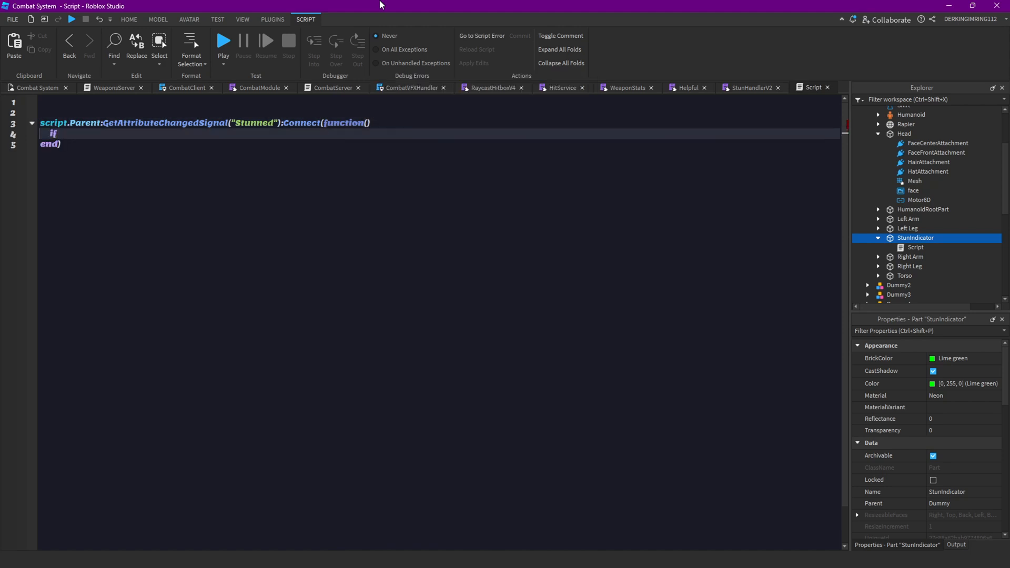
type("script.p")
type("else")
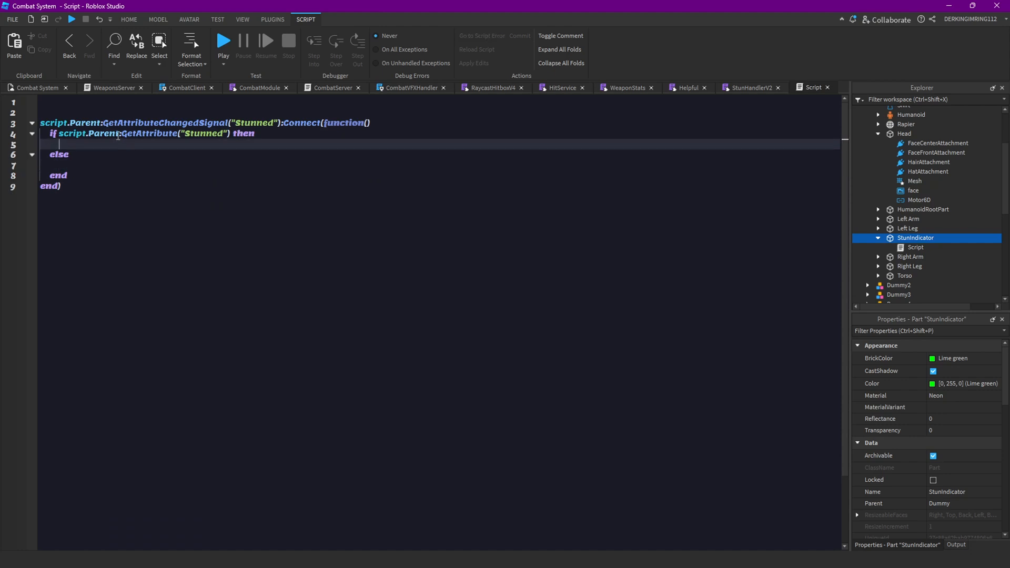
type("script")
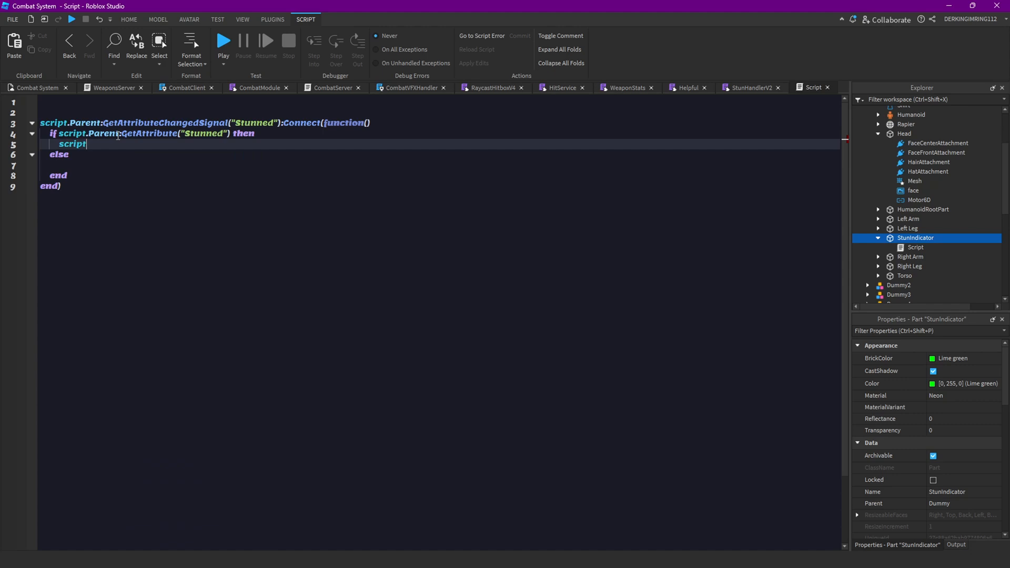
type(".Parent")
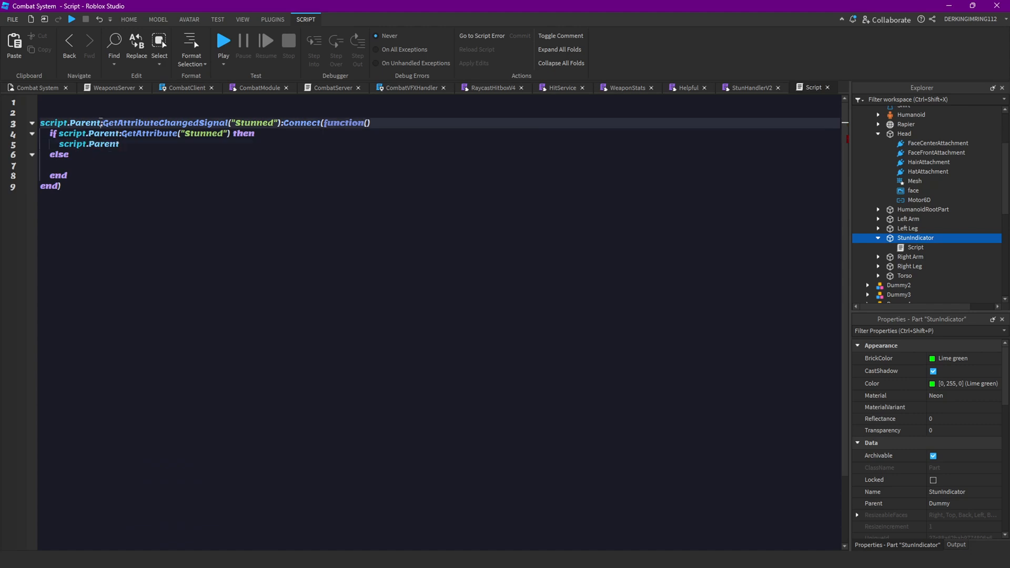
type(".Parent")
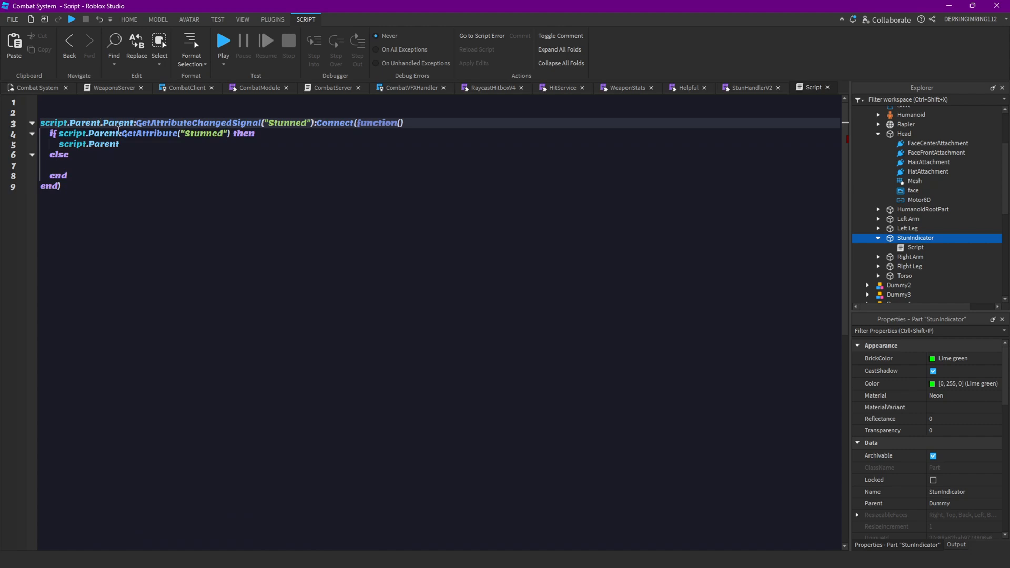
type(".Parent")
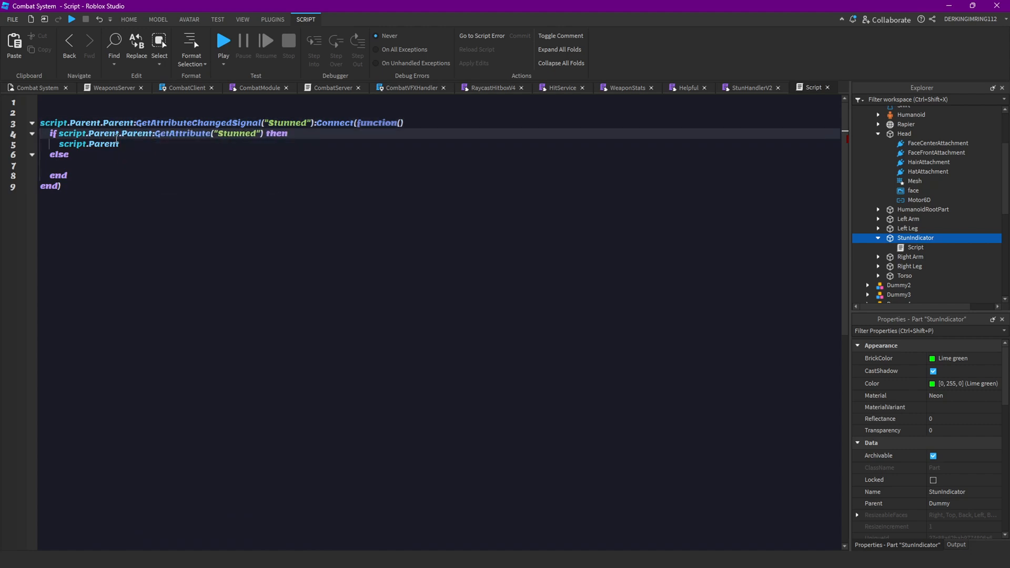
type(".Color = cok")
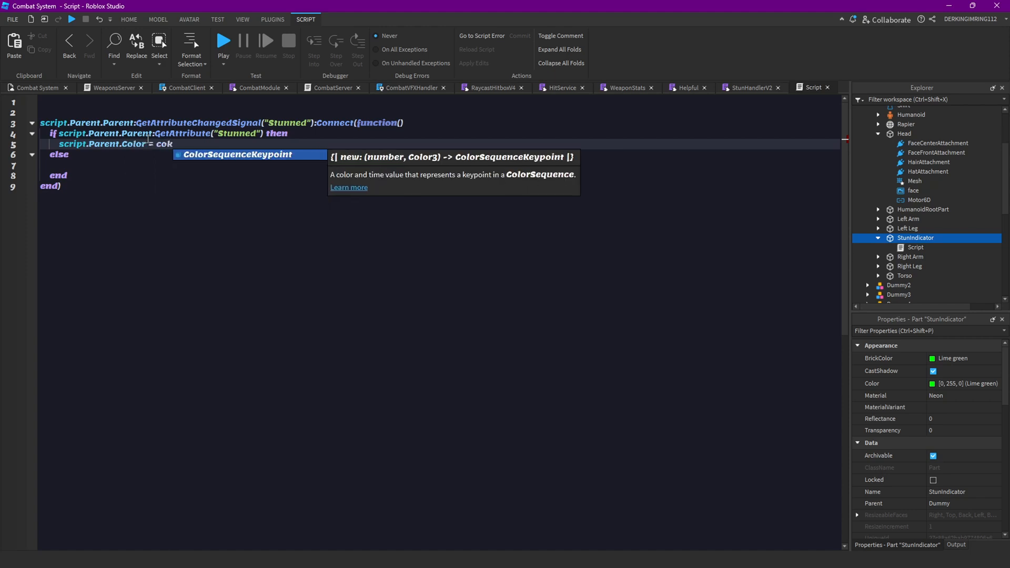
type("Color3.fromRGB(255, 0, 0")
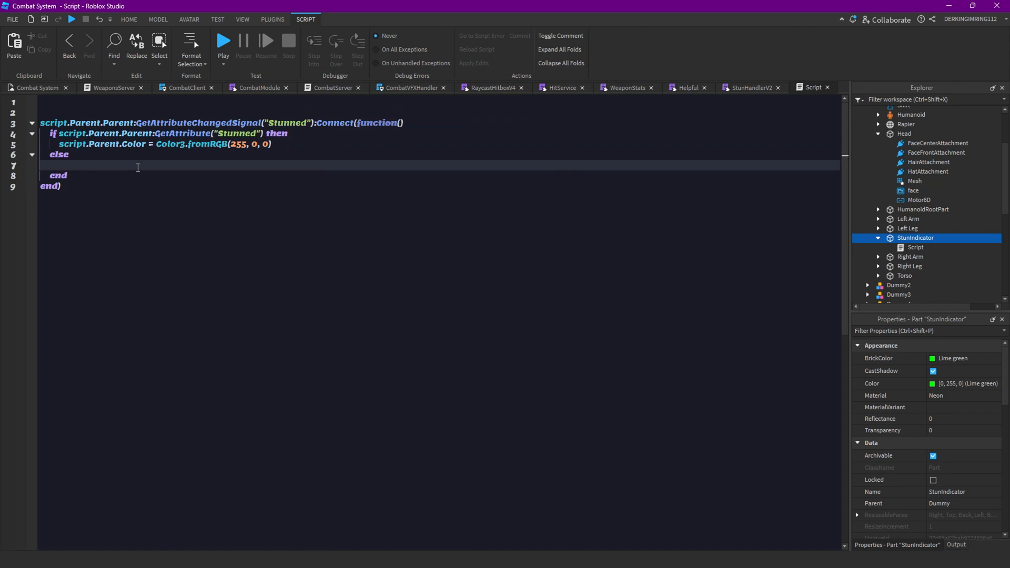
type("script.Parent.Color = Color3.fromRGB(255, 0, 0)")
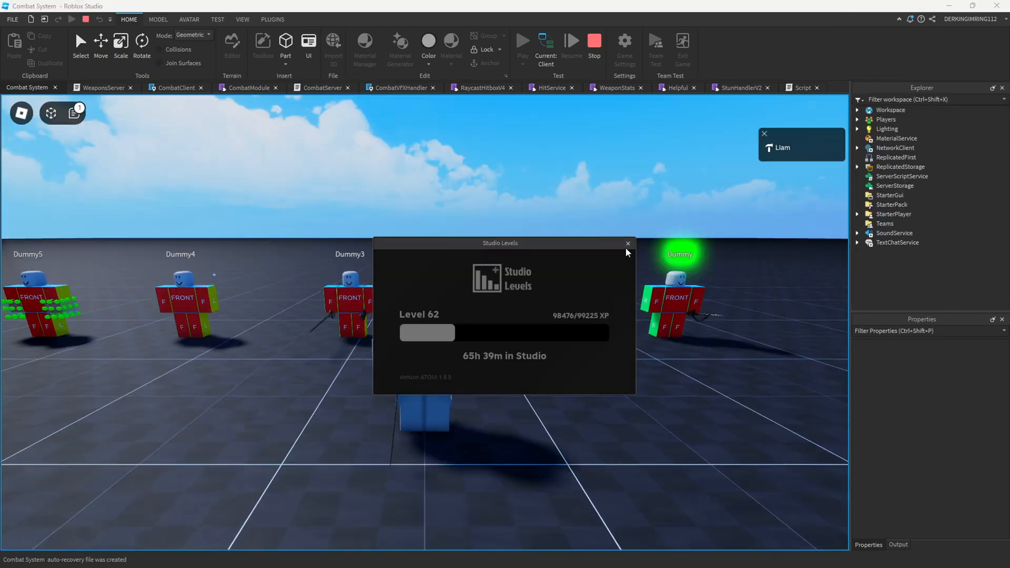
Start the playtest and dismiss the Studio Levels popup.
left_click(627, 243)
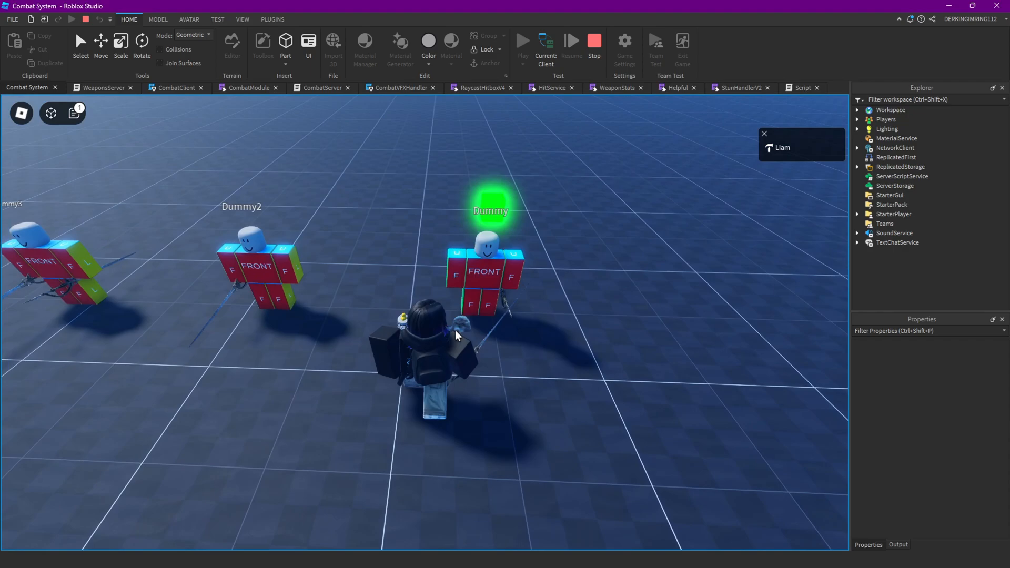